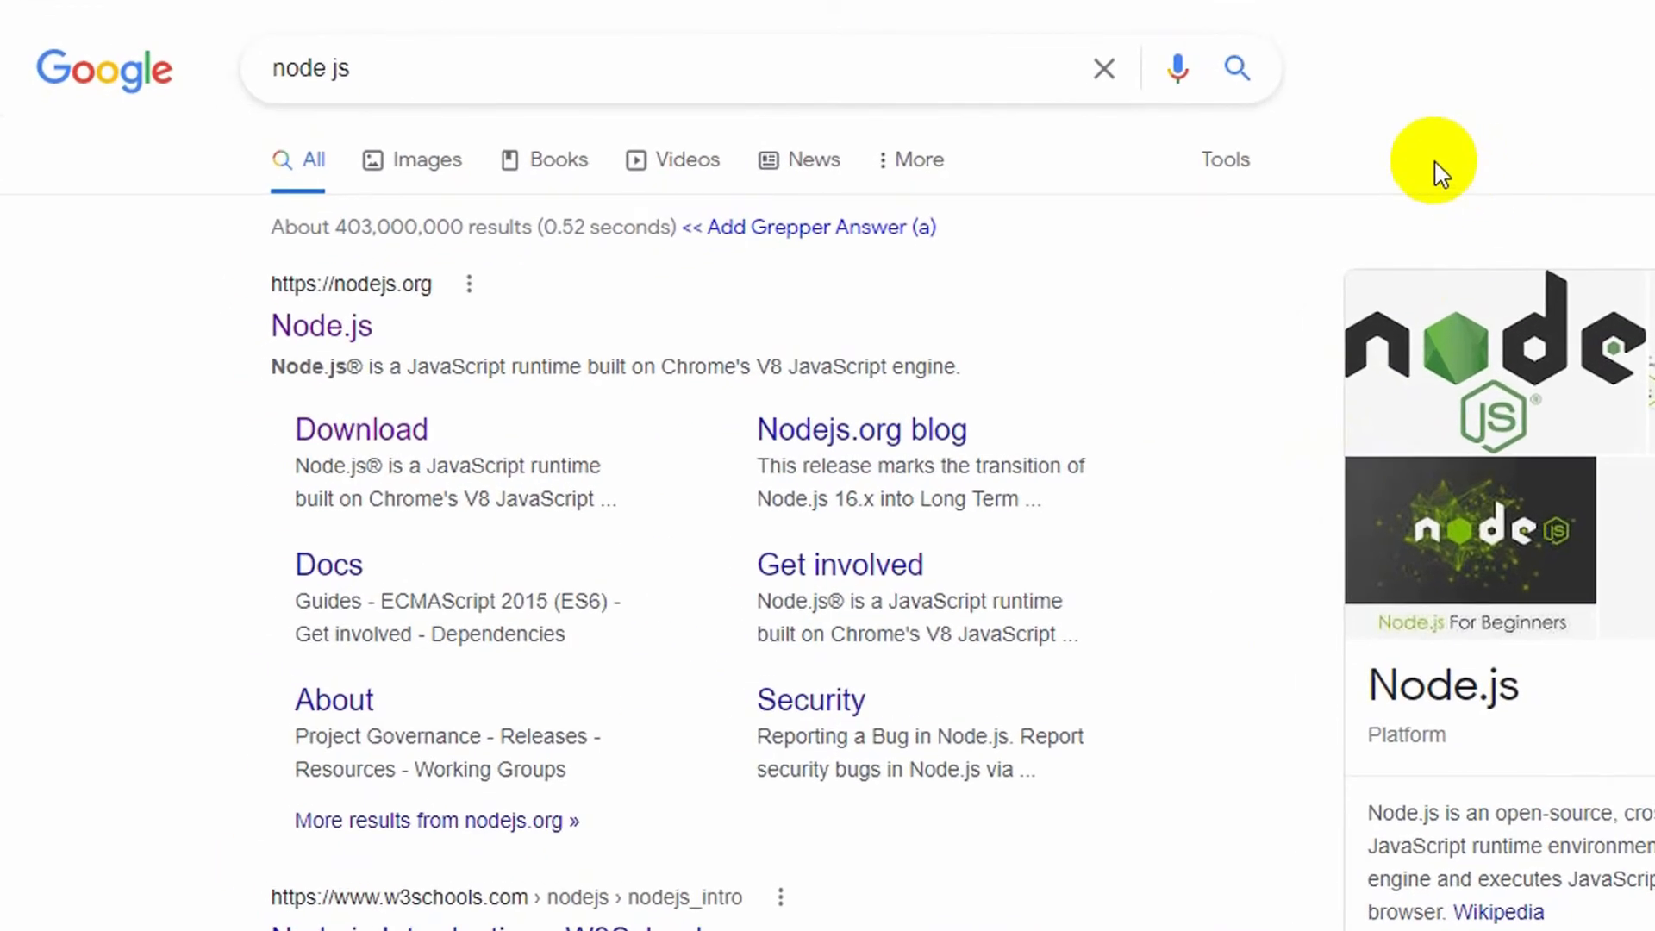
mouse_move(193, 31)
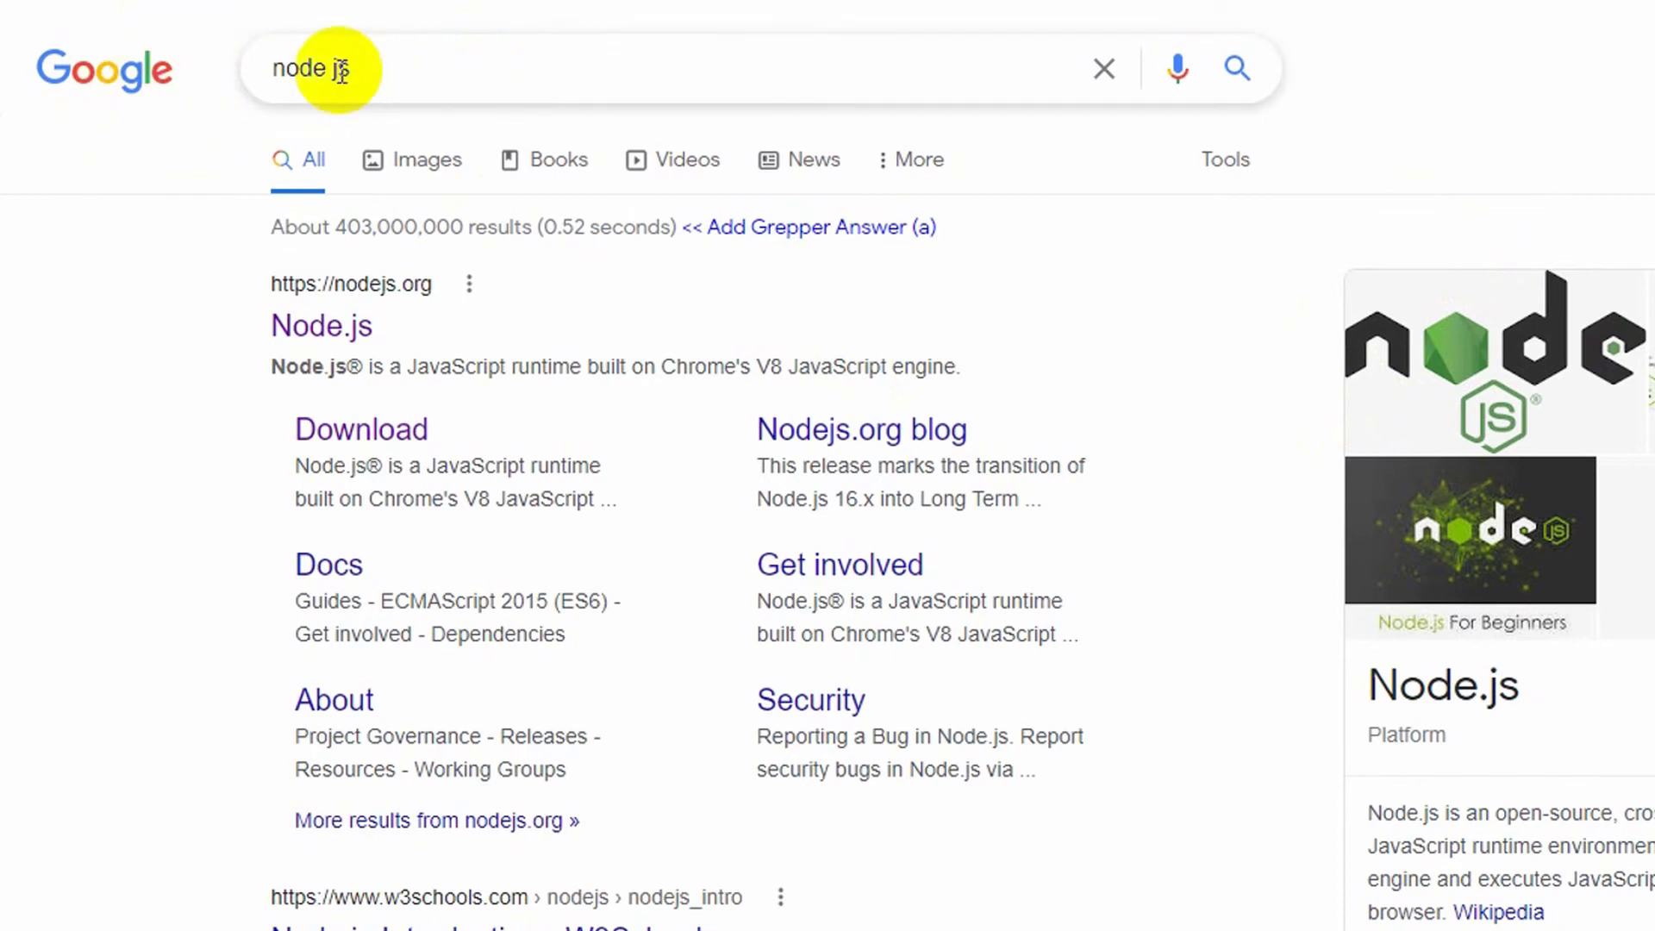
mouse_move(867, 512)
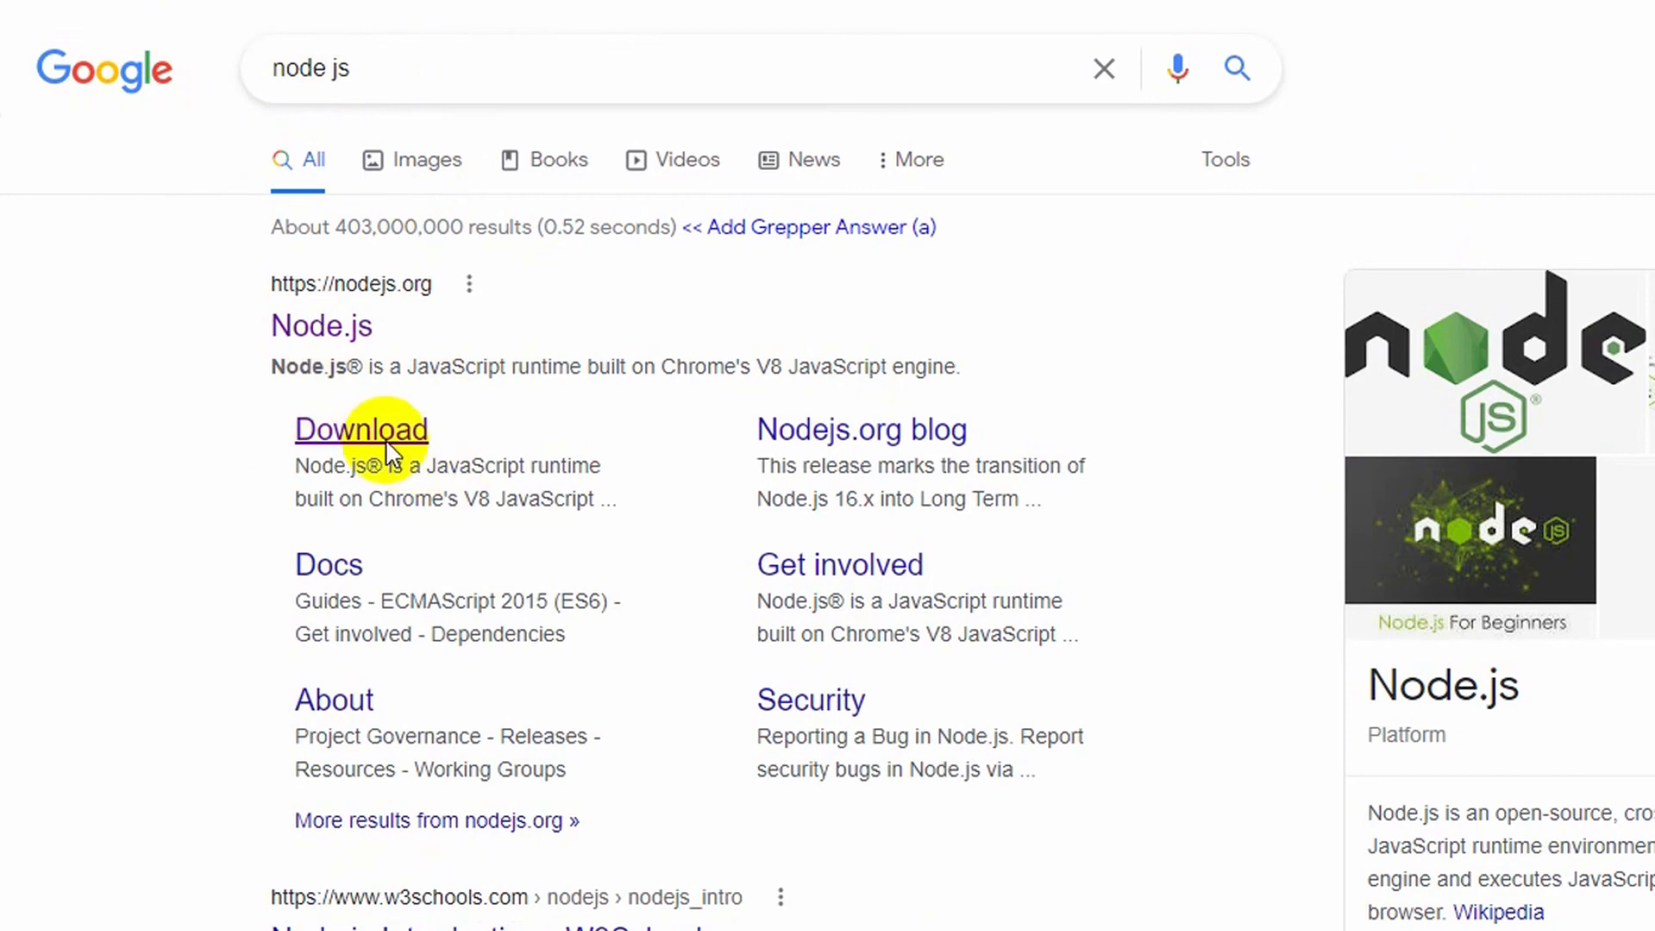
- Download the 16.13.0 LTS Windows installer node-v16.13.0-x64.msi from nodejs.org and launch it
left_click(360, 430)
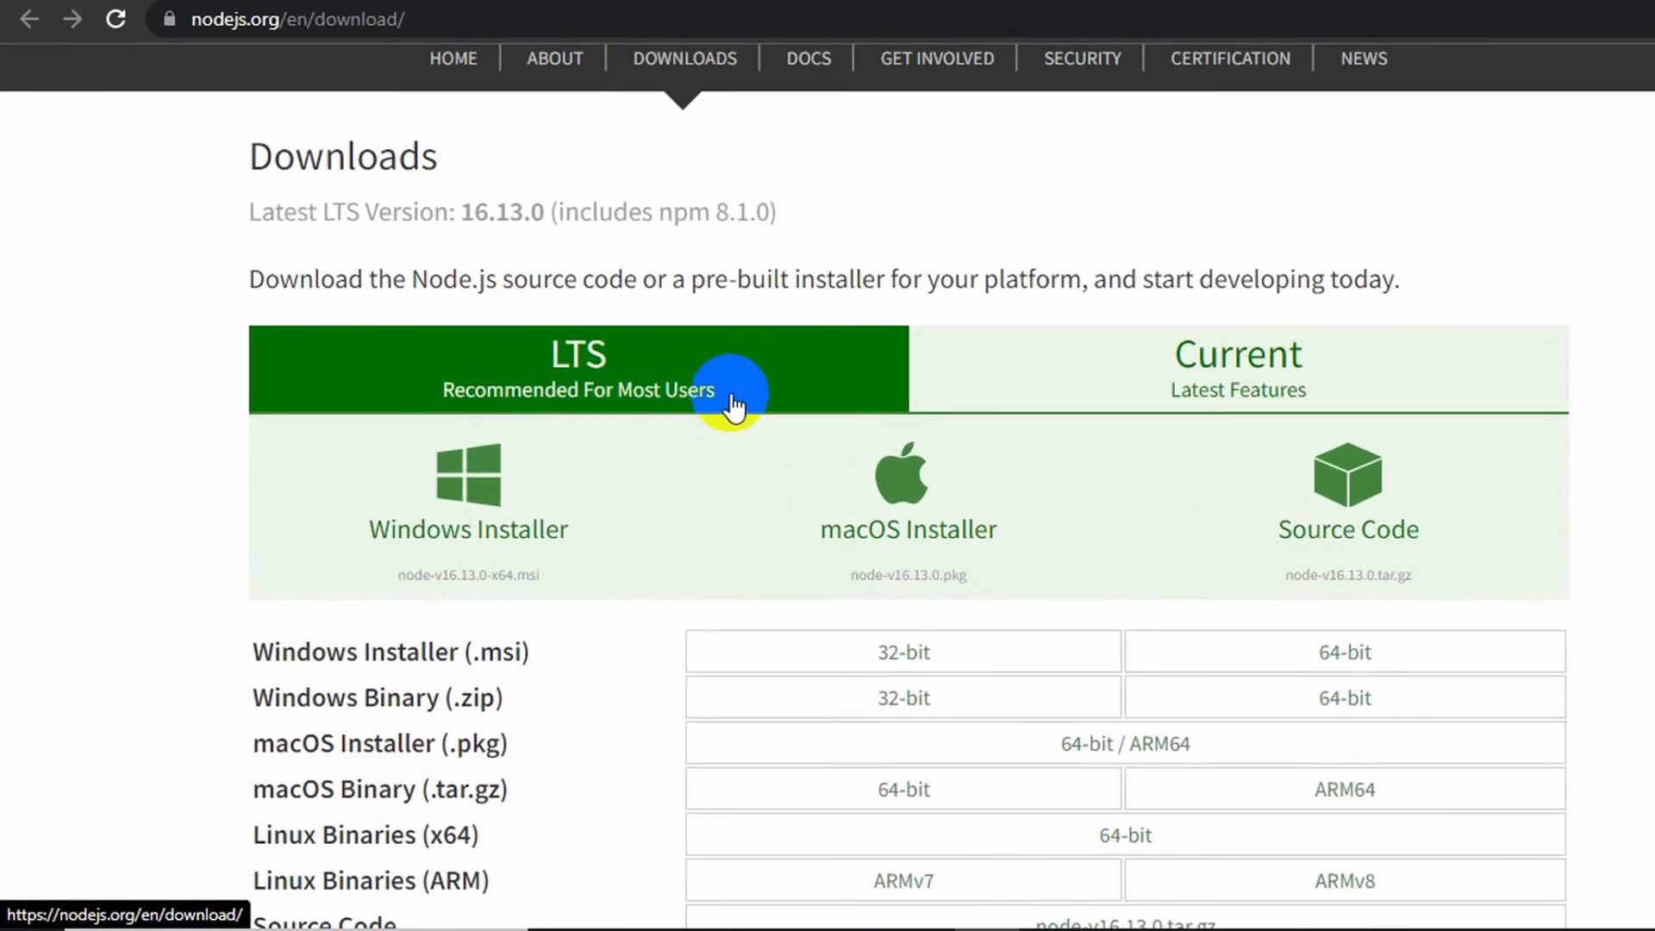
mouse_move(562, 517)
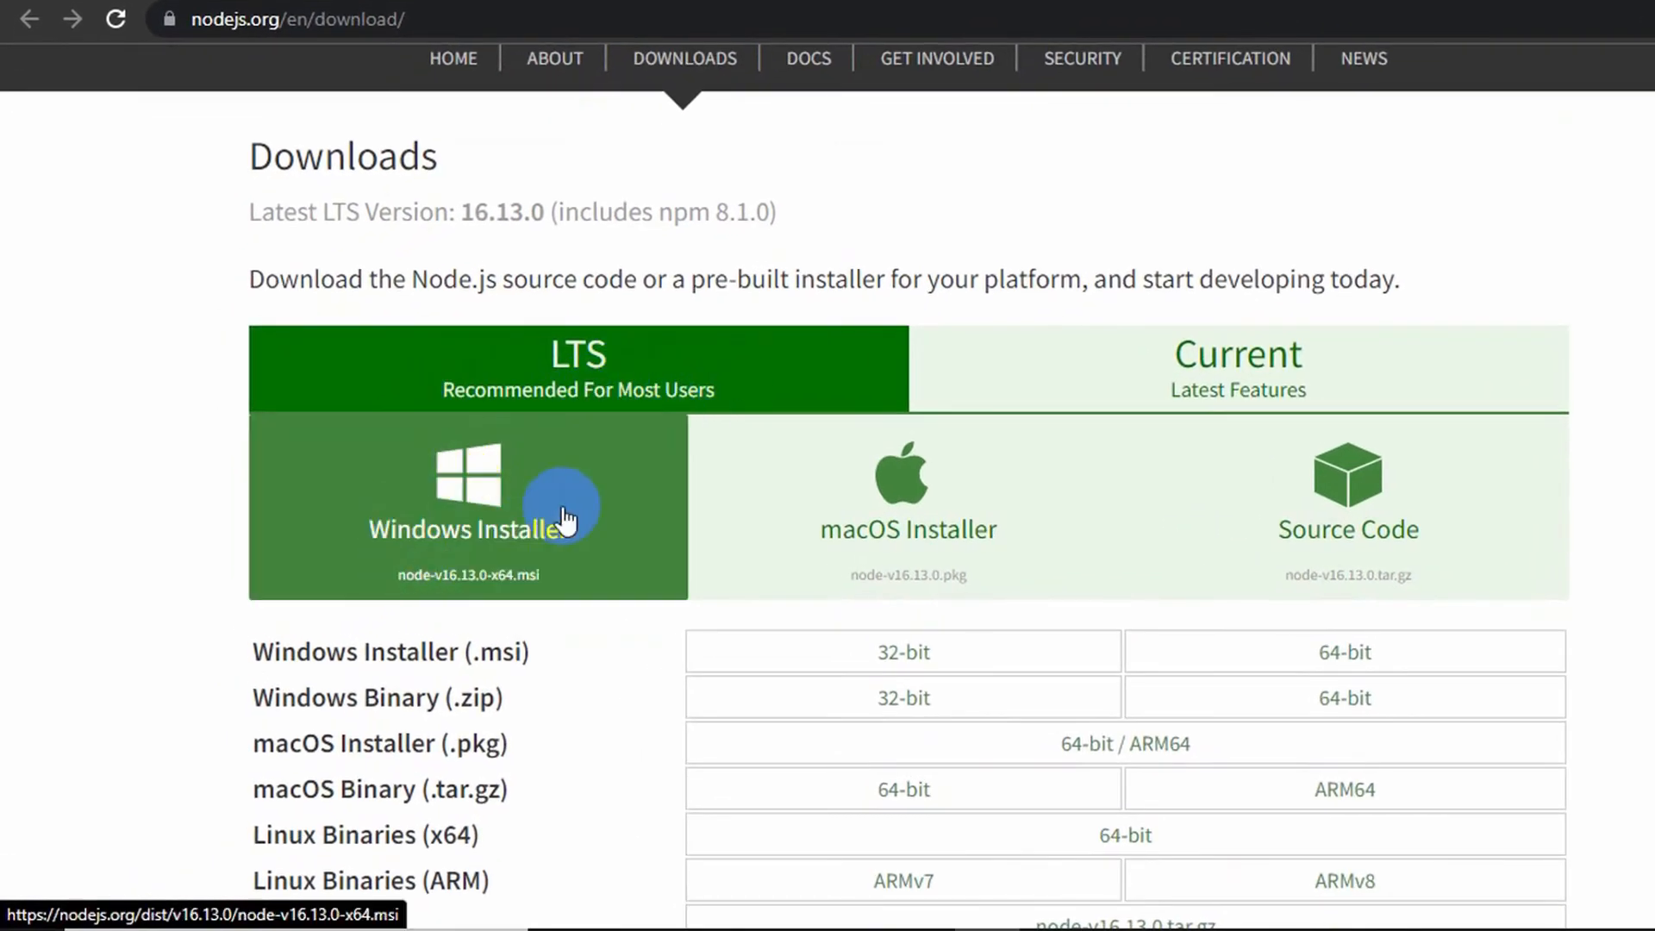
mouse_move(378, 469)
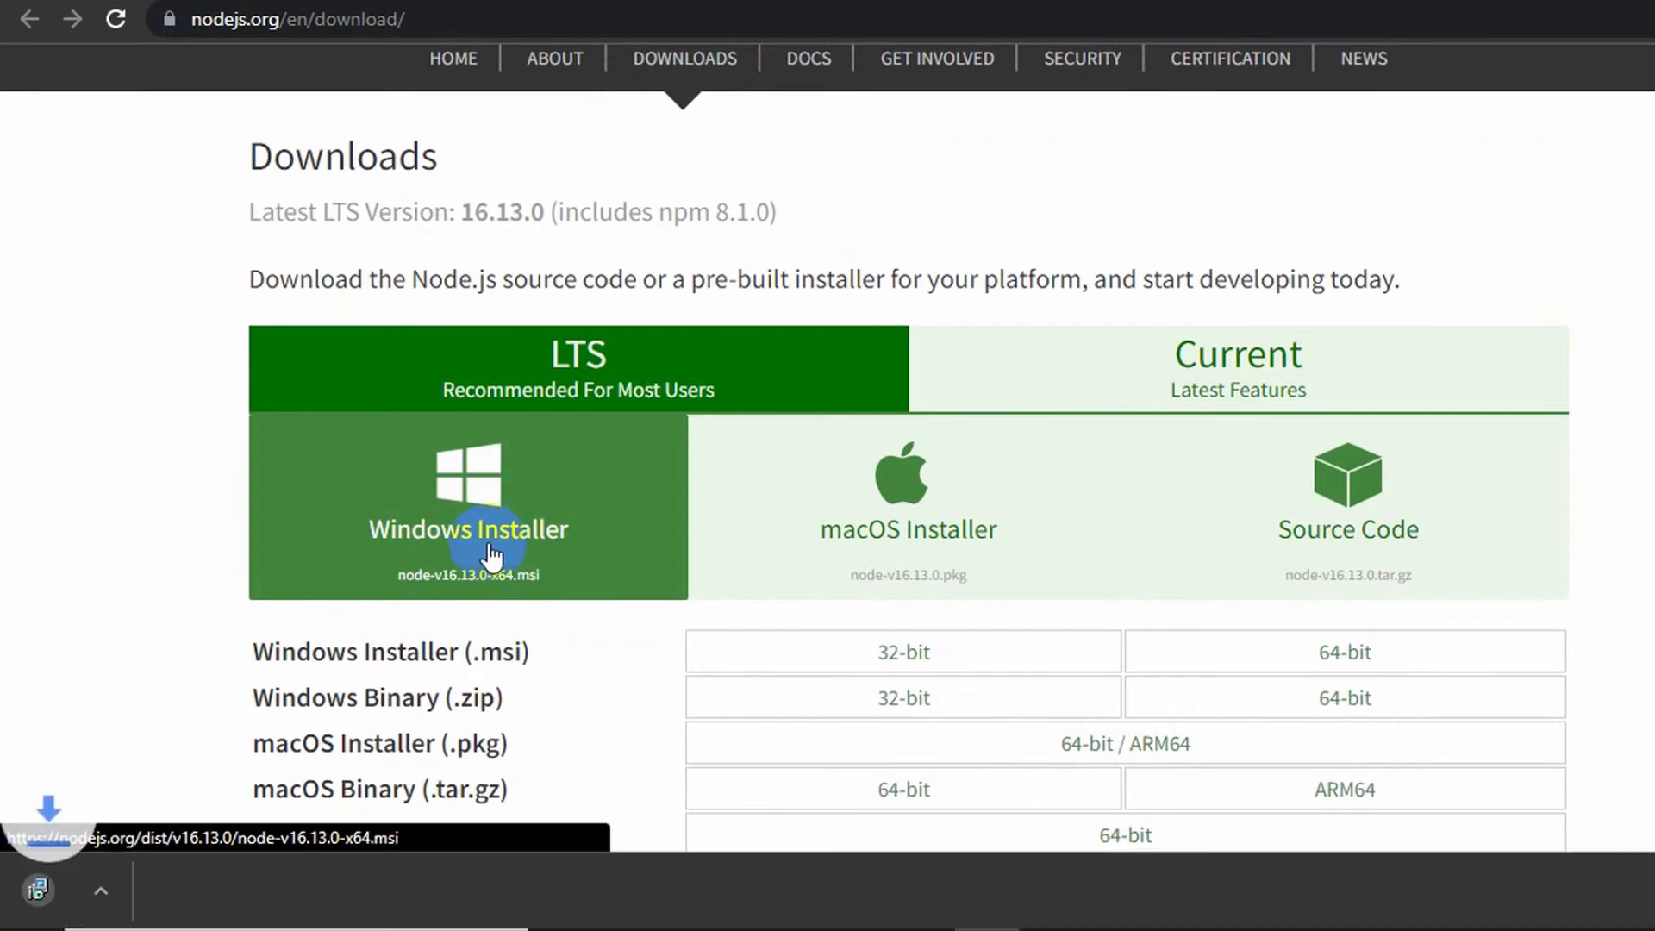
left_click(467, 528)
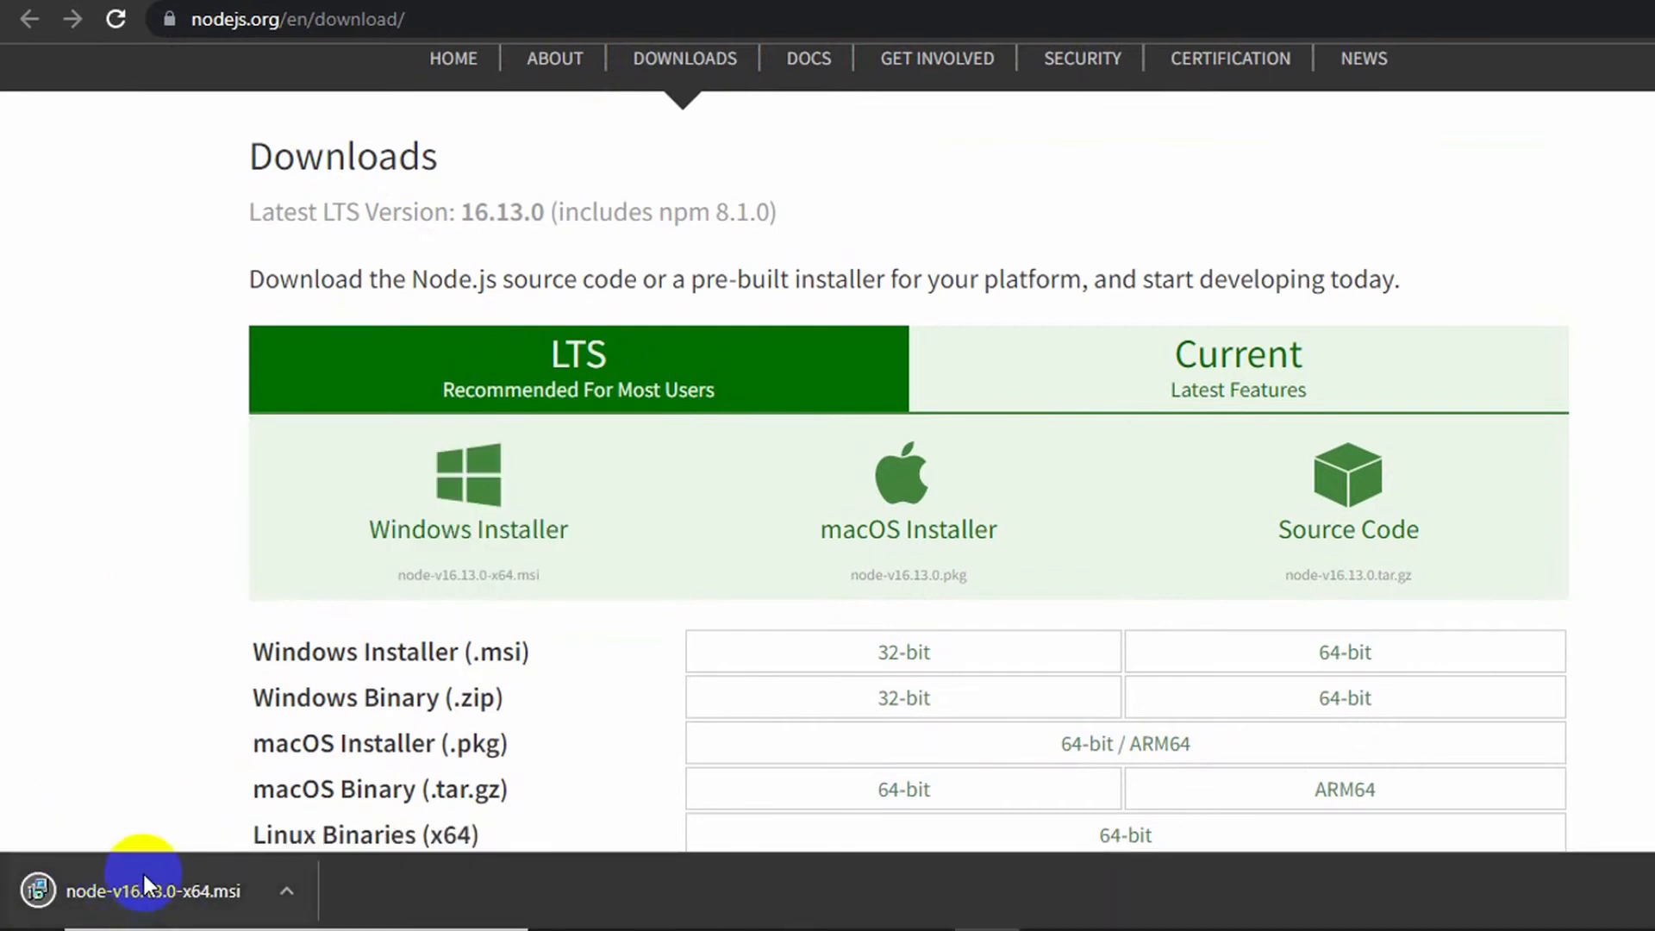
mouse_move(156, 865)
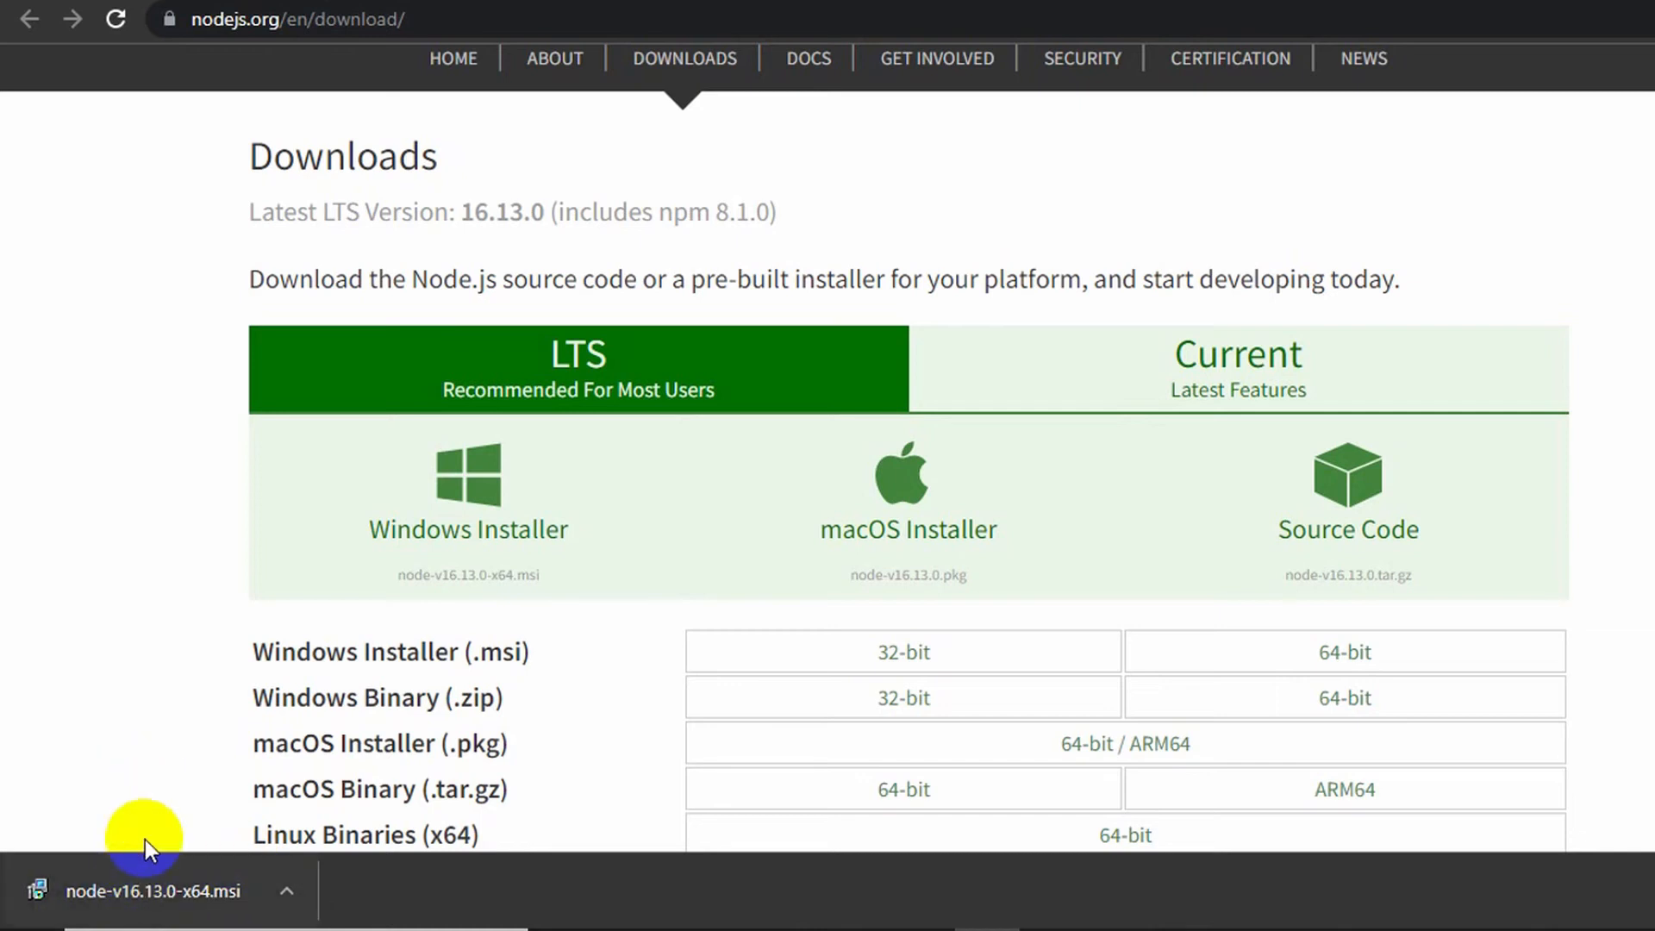
left_click(152, 892)
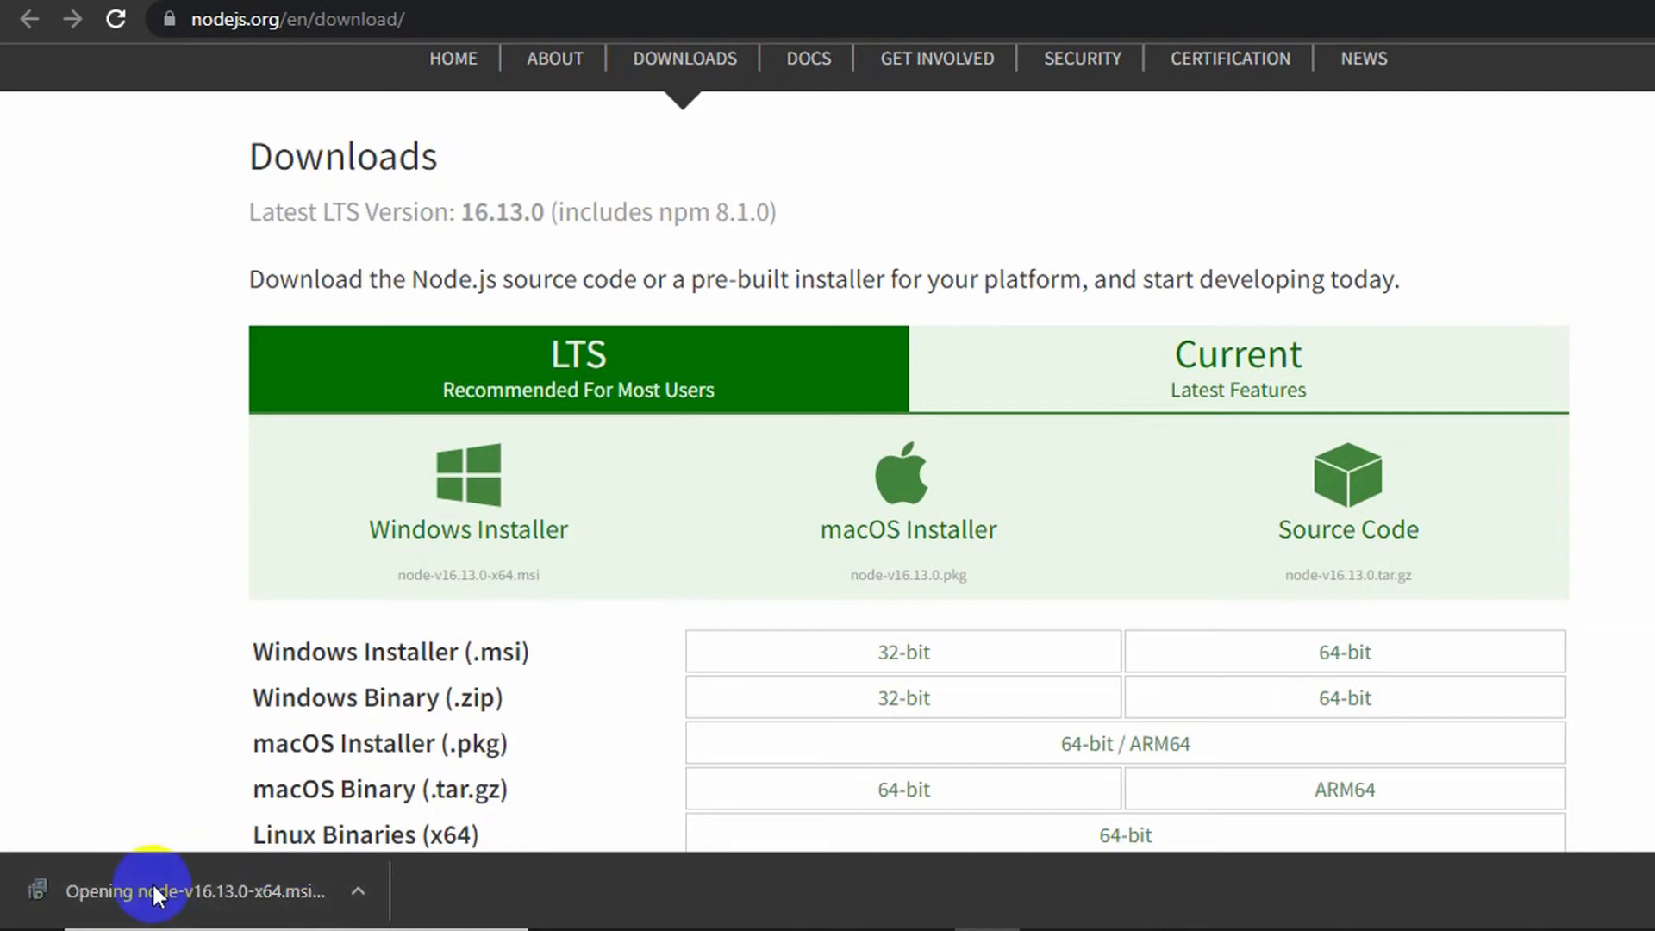
- Accept the license terms and reach Destination Folder showing C:\Program Files\nodejs\
left_click(195, 892)
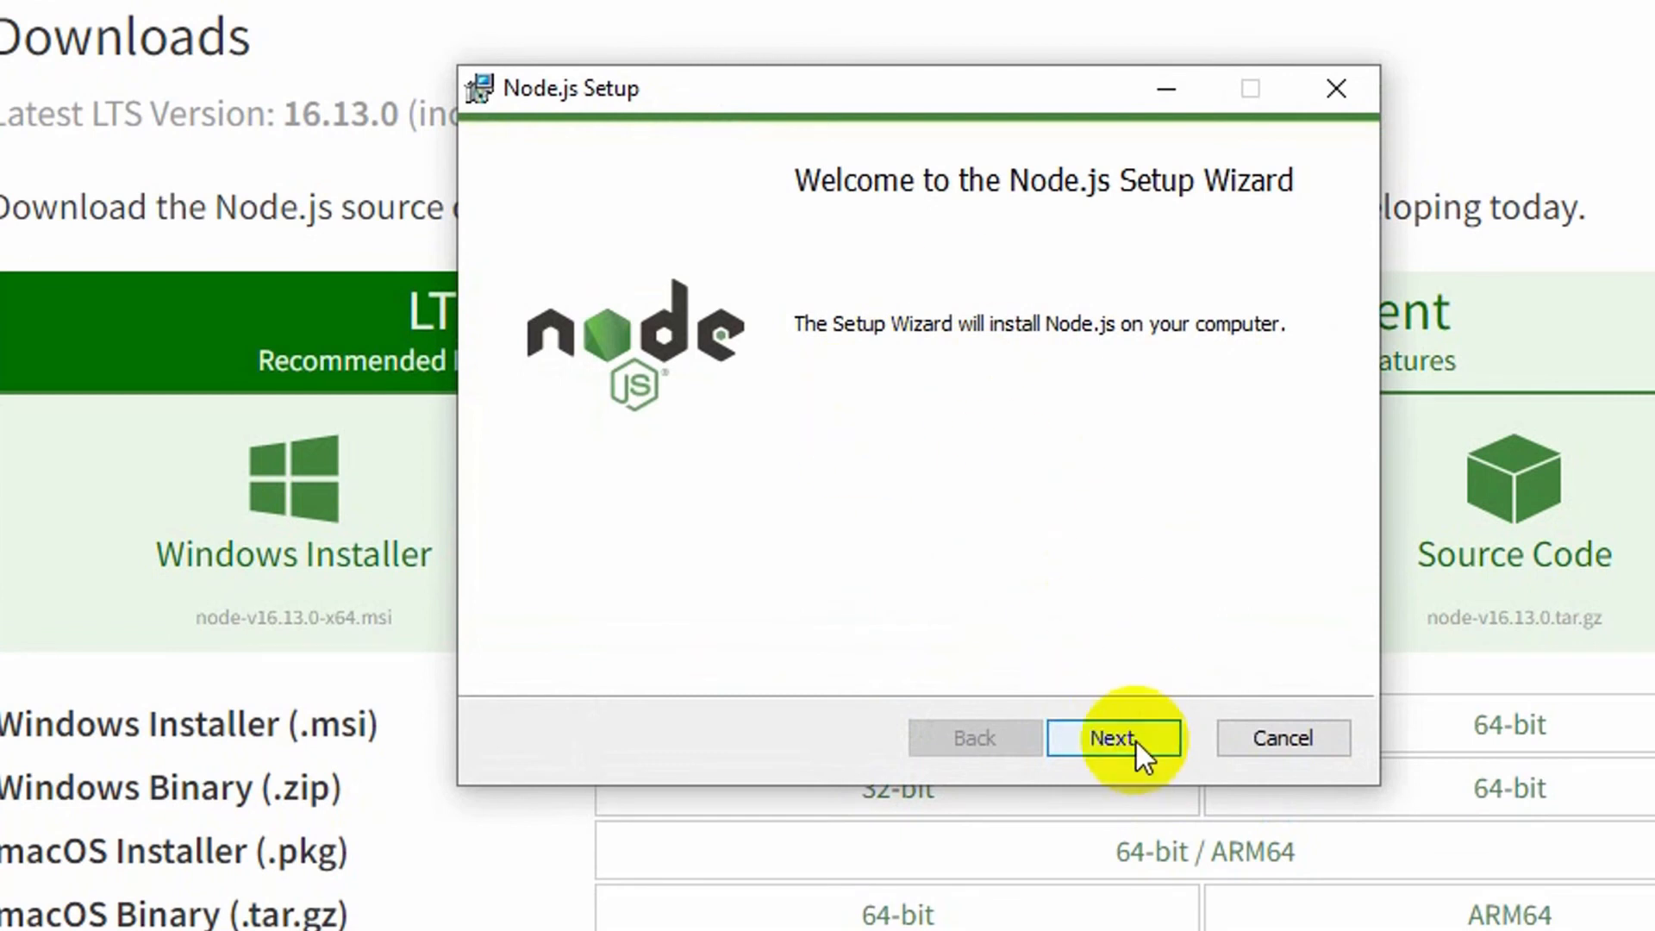
left_click(1113, 738)
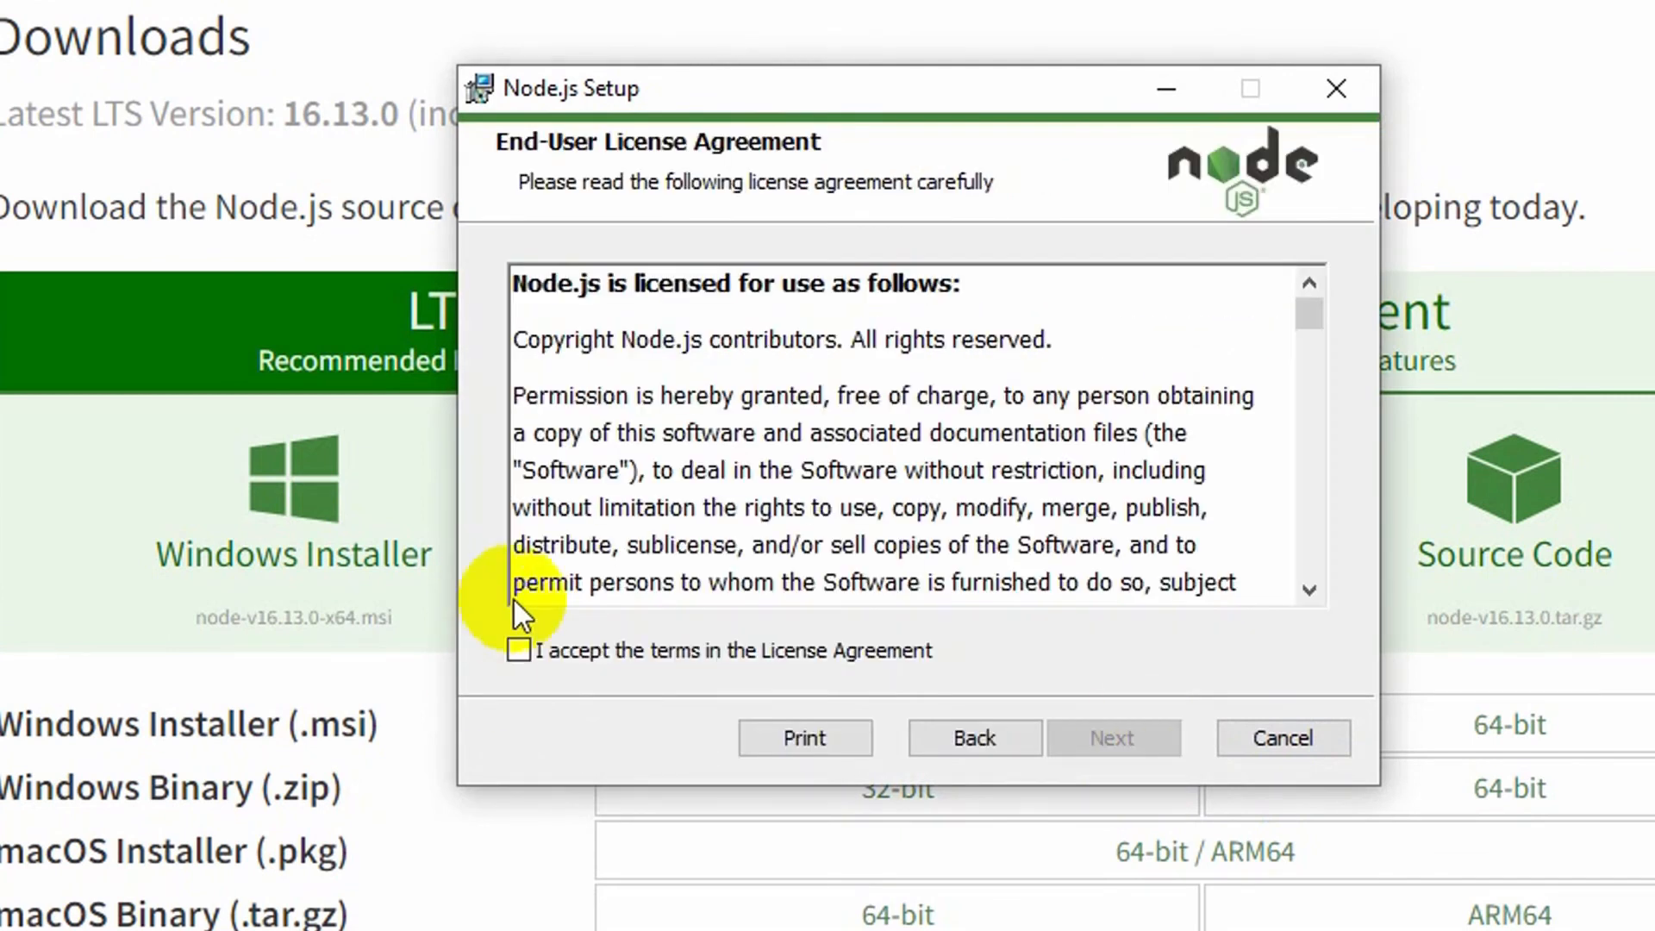
mouse_move(755, 676)
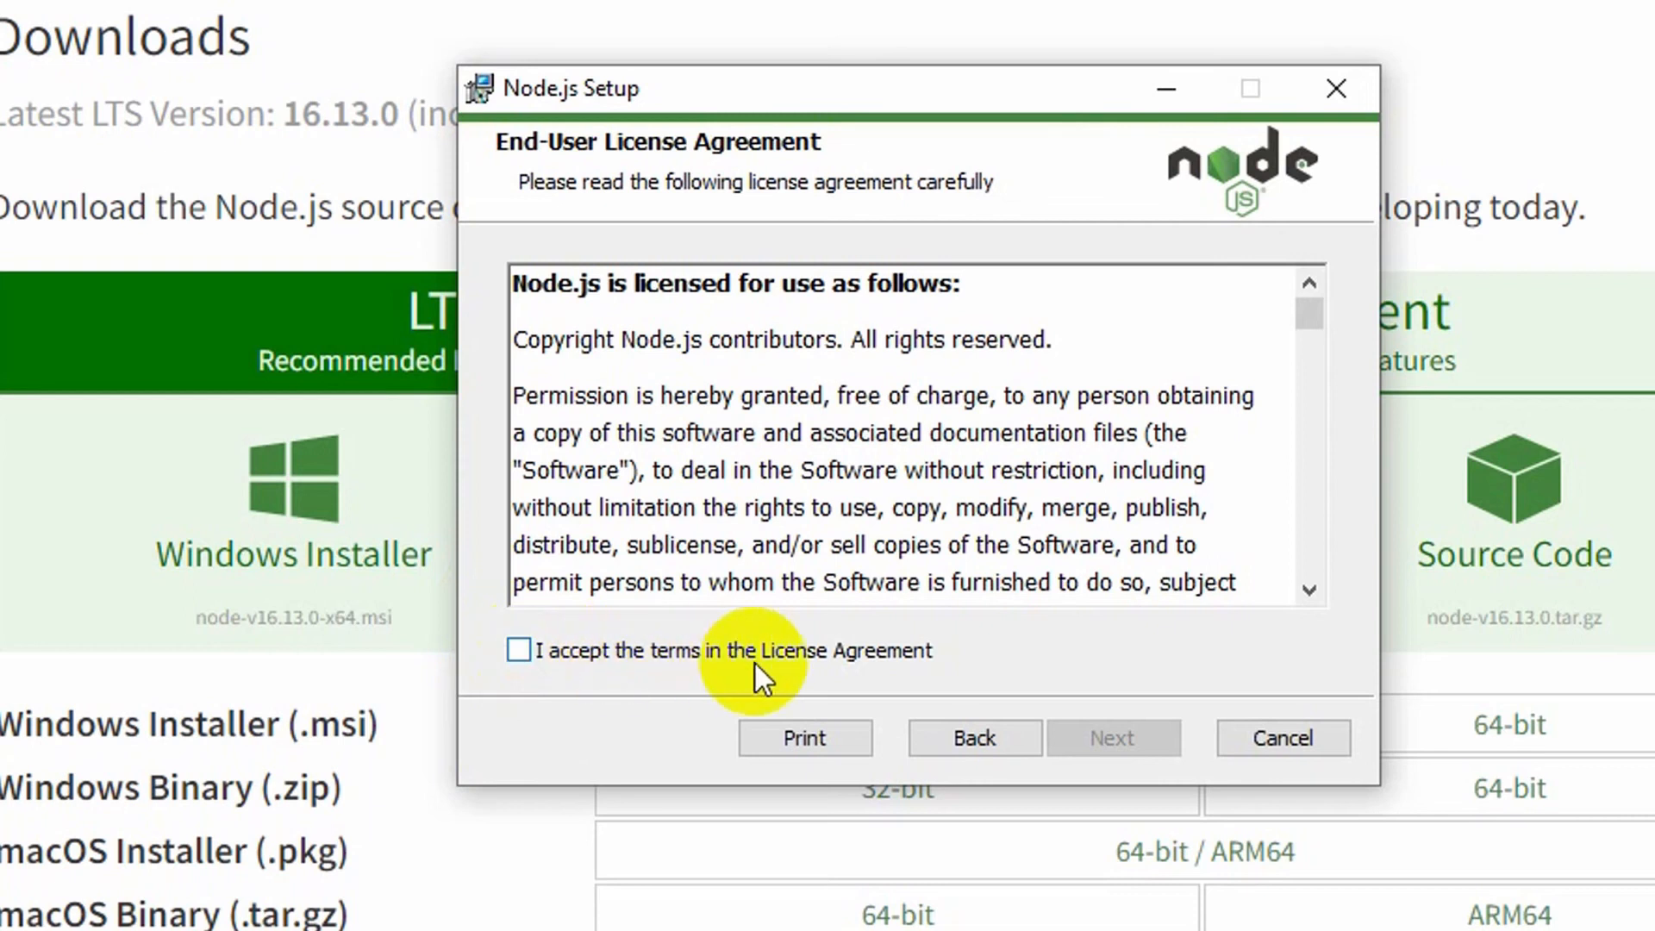
left_click(519, 650)
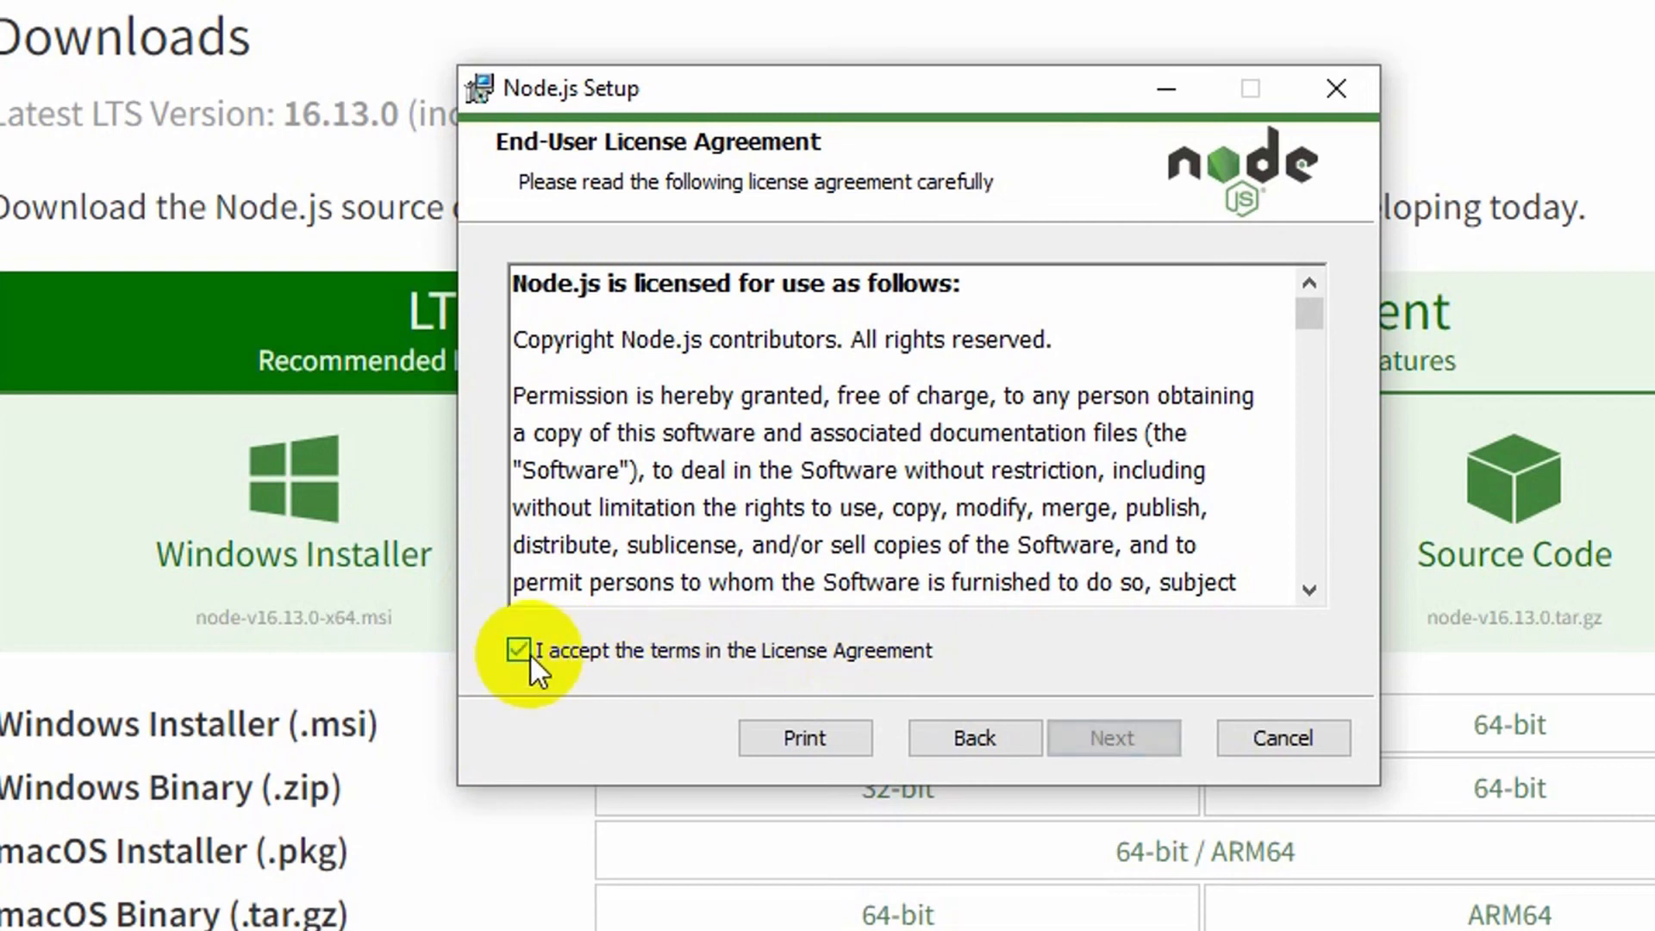
left_click(1113, 737)
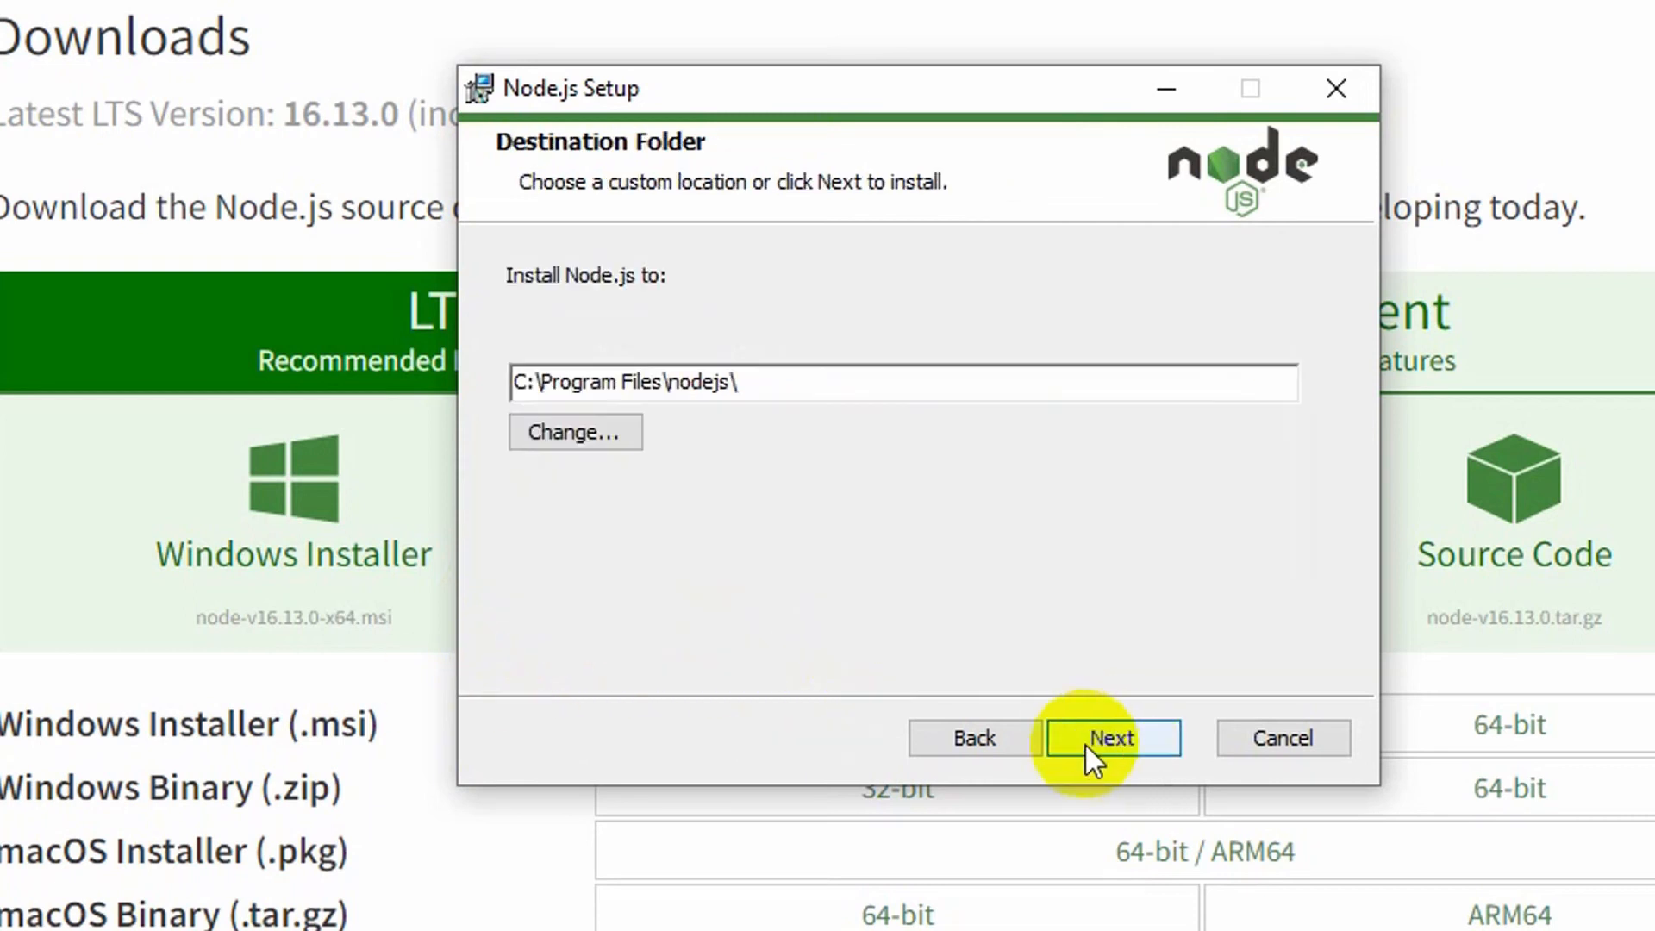
mouse_move(771, 383)
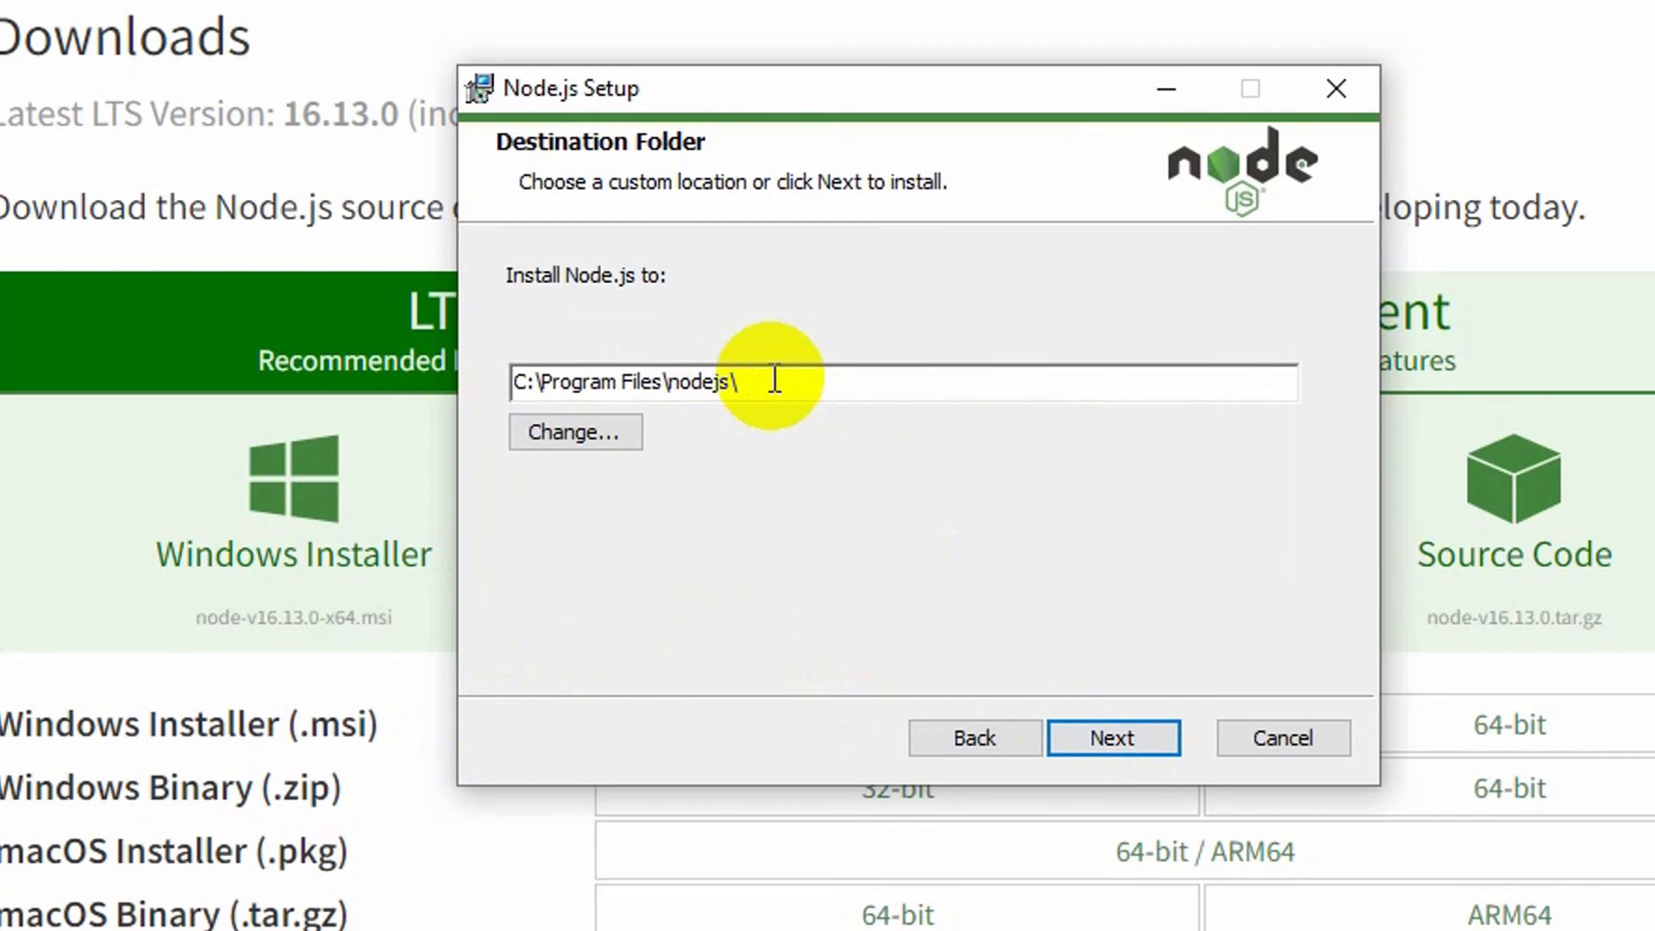
mouse_move(797, 387)
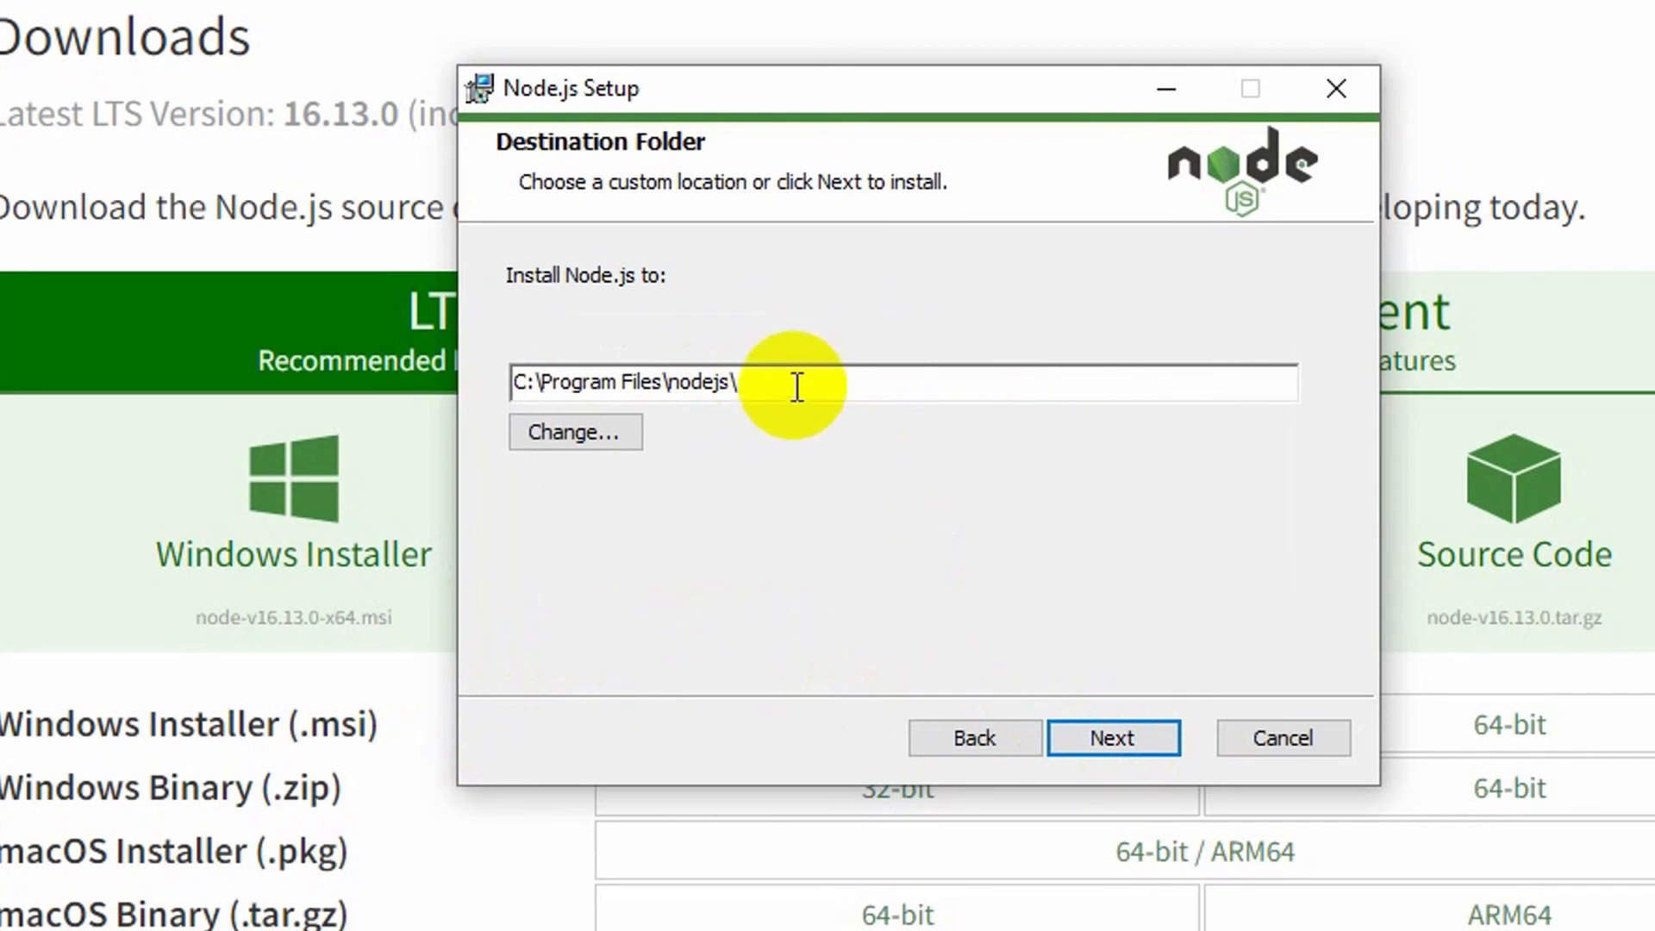
mouse_move(655, 380)
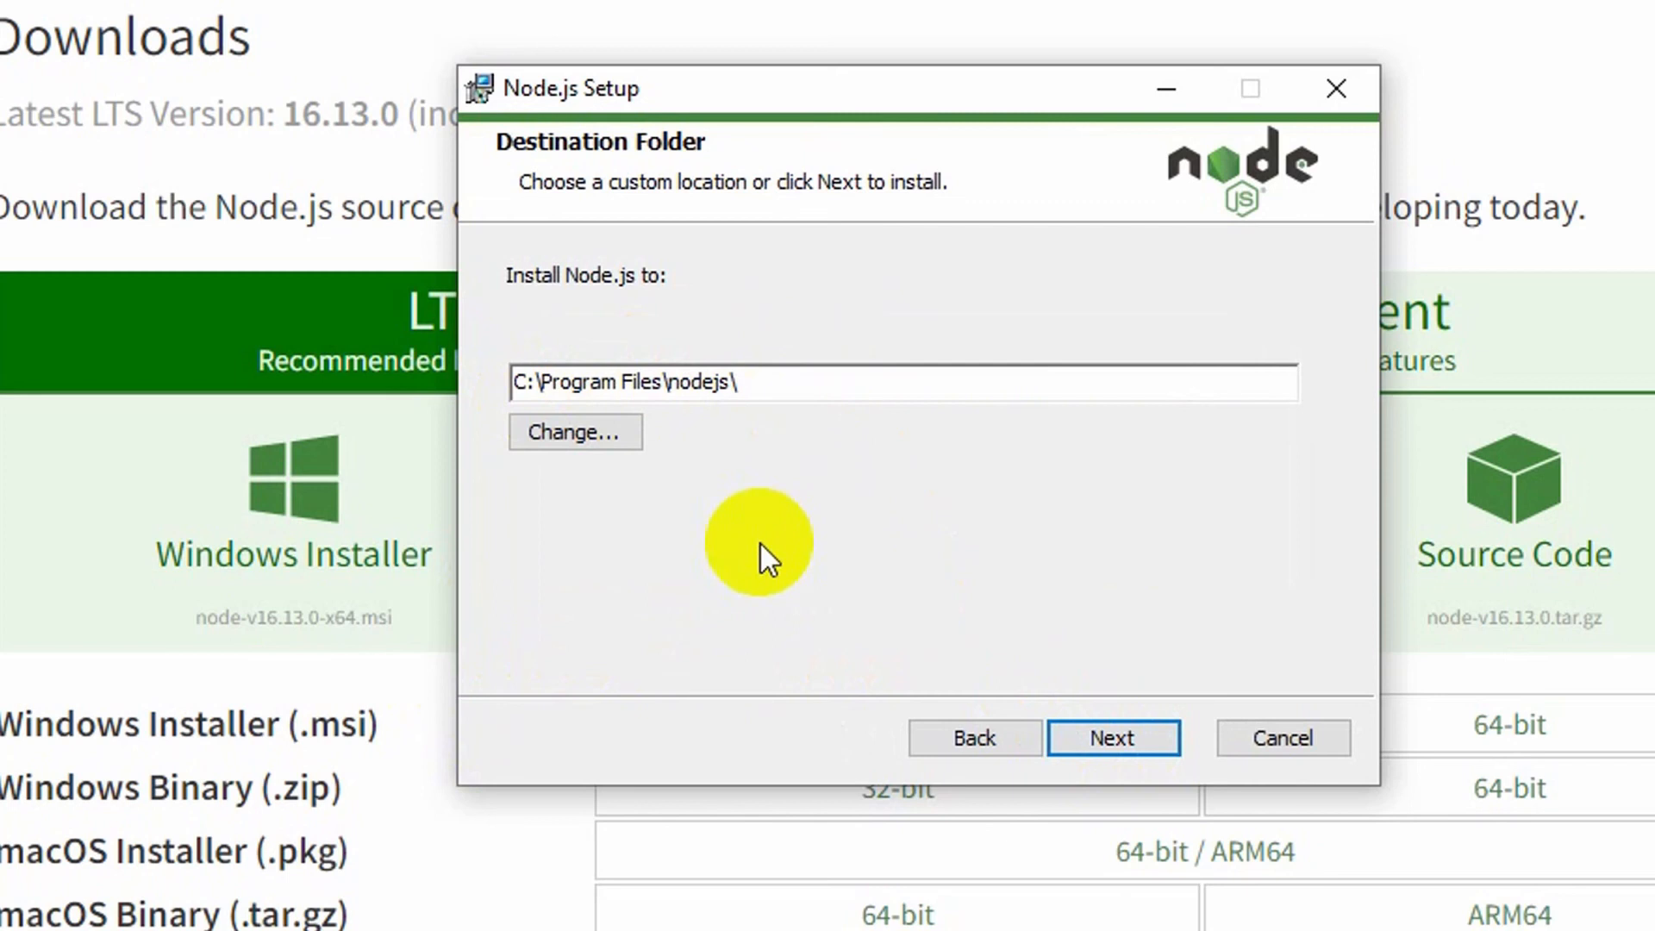
- Keep the default folder and review the Node.js runtime and Add to PATH feature descriptions
left_click(1113, 736)
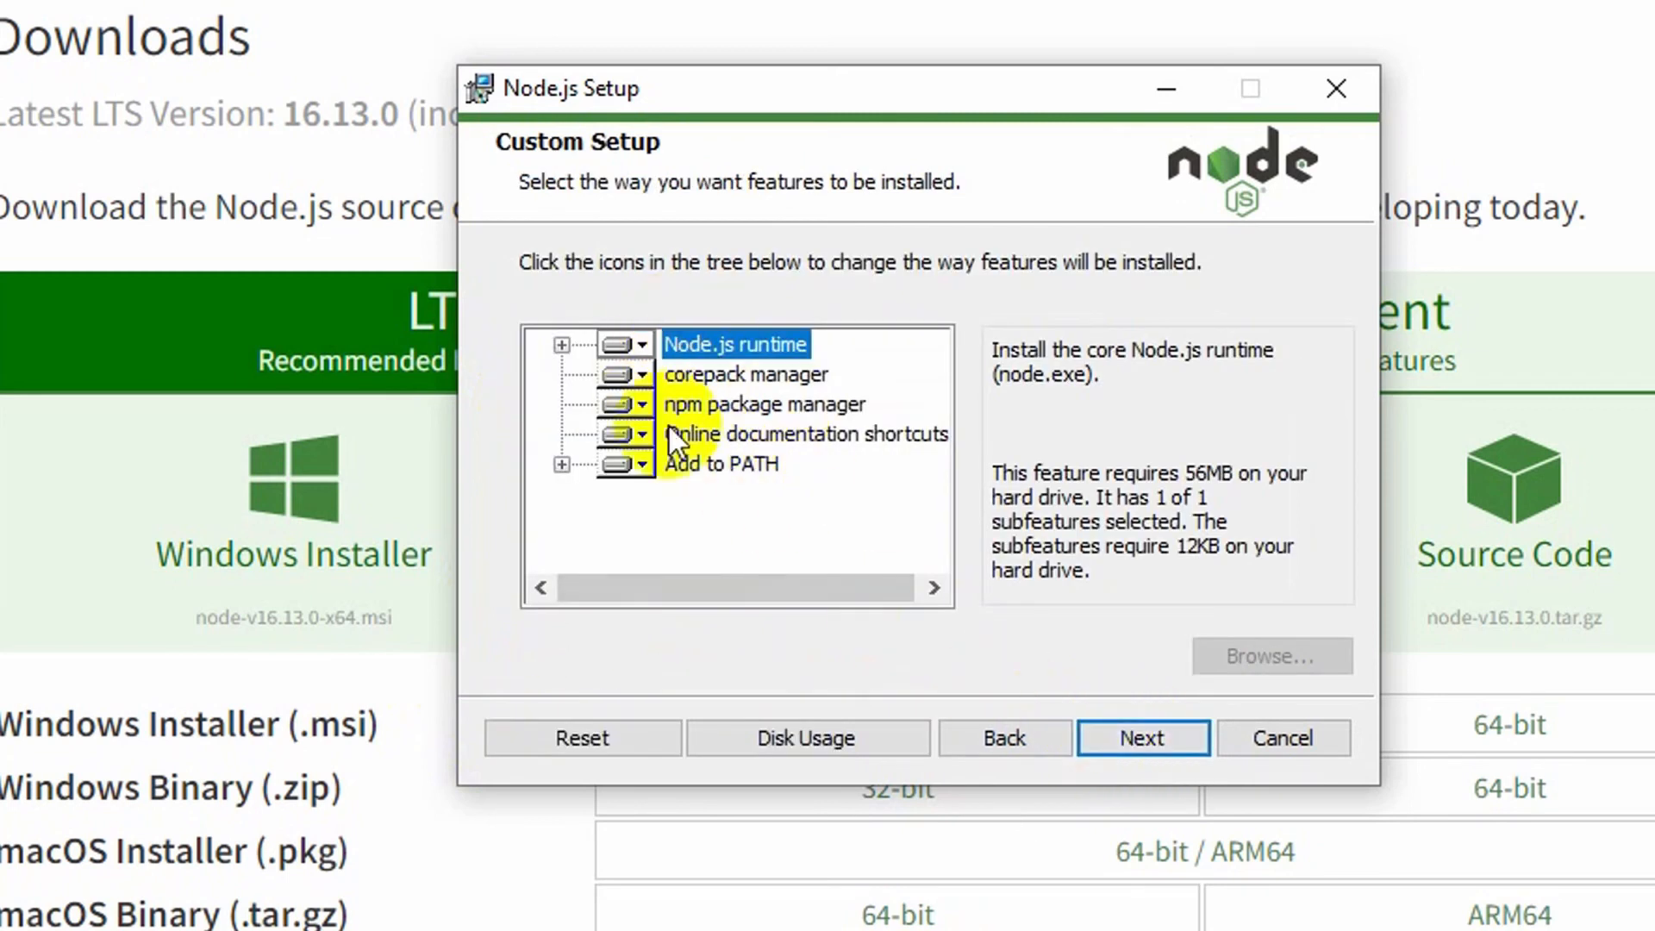
left_click(722, 464)
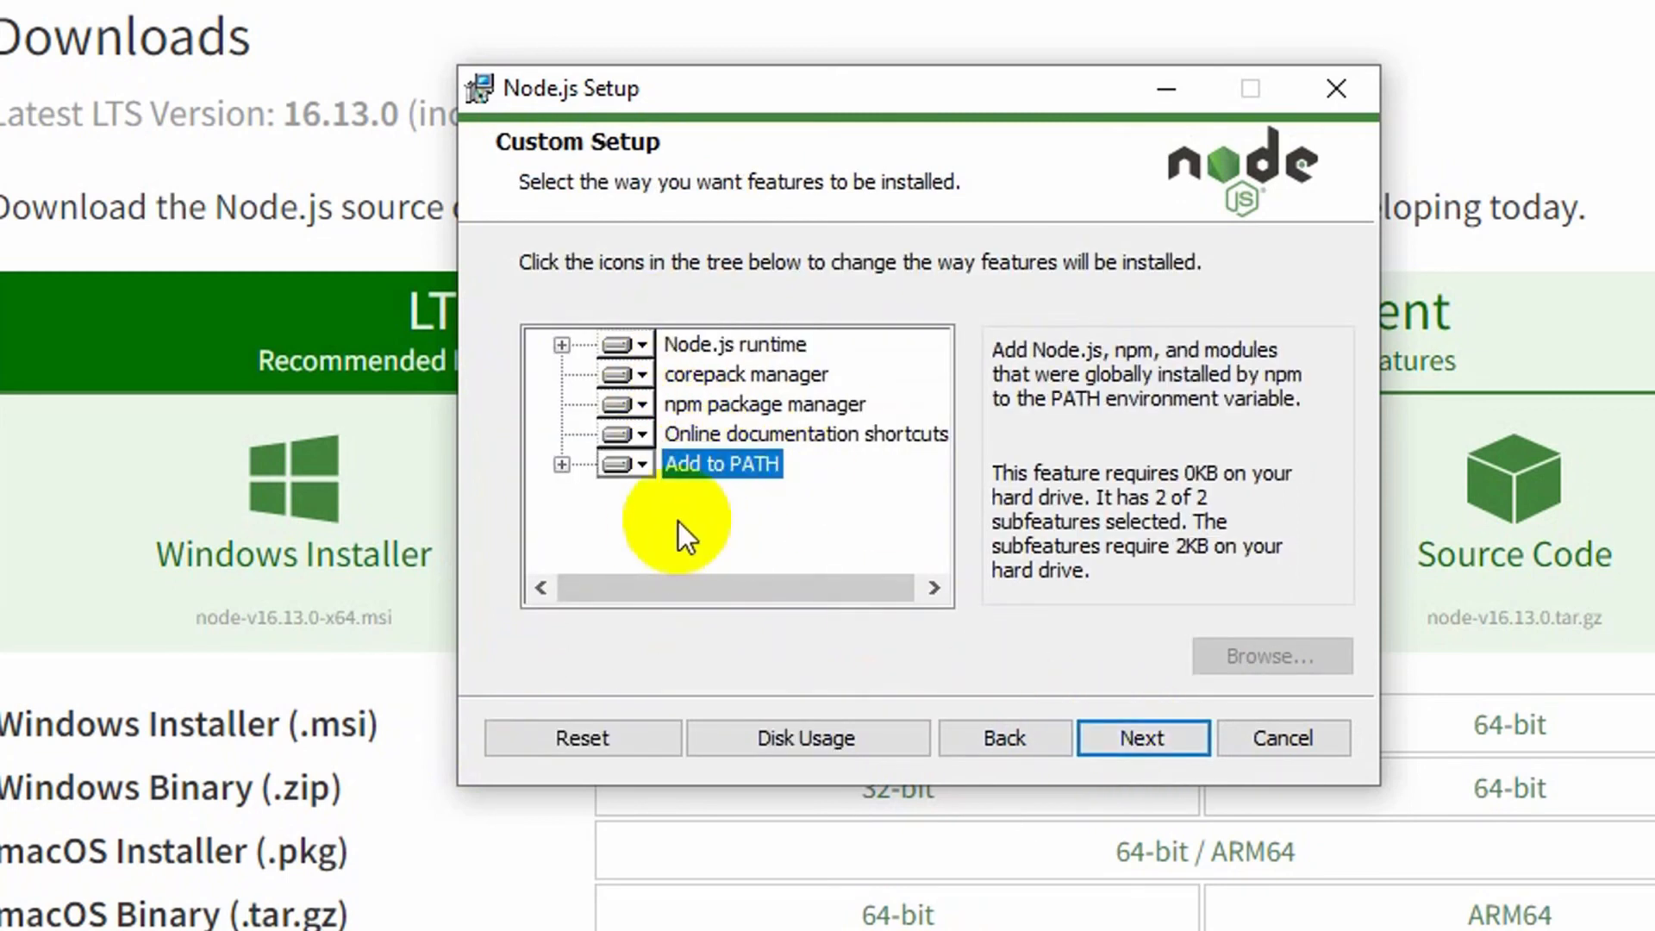
mouse_move(717, 476)
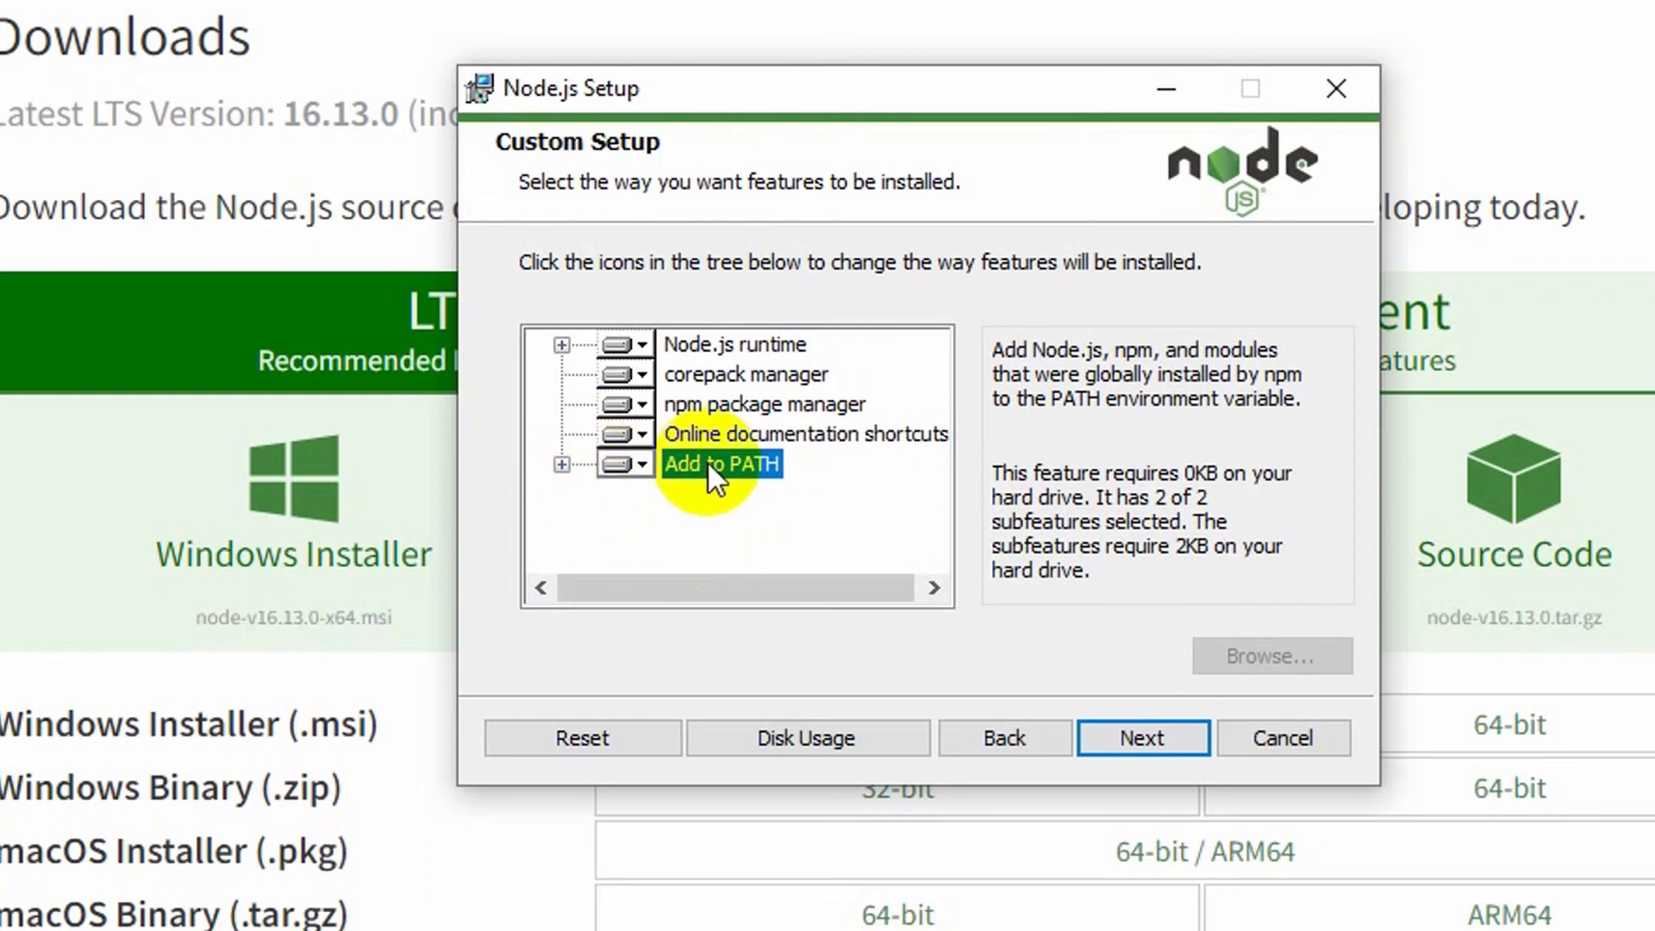
left_click(735, 345)
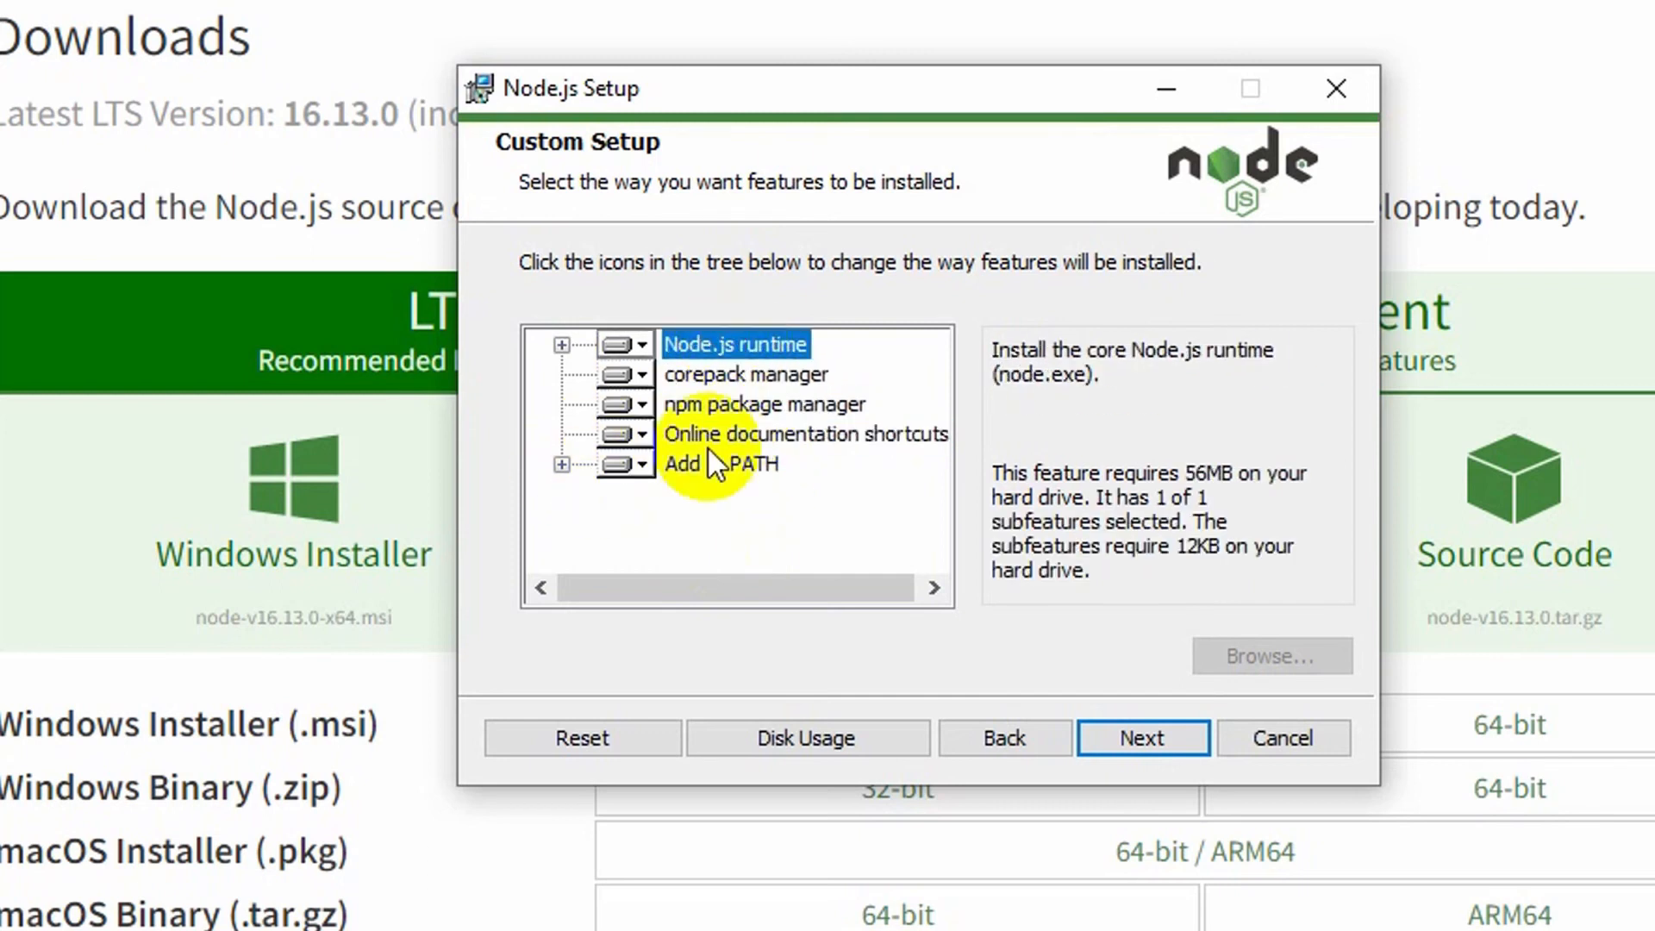
left_click(641, 464)
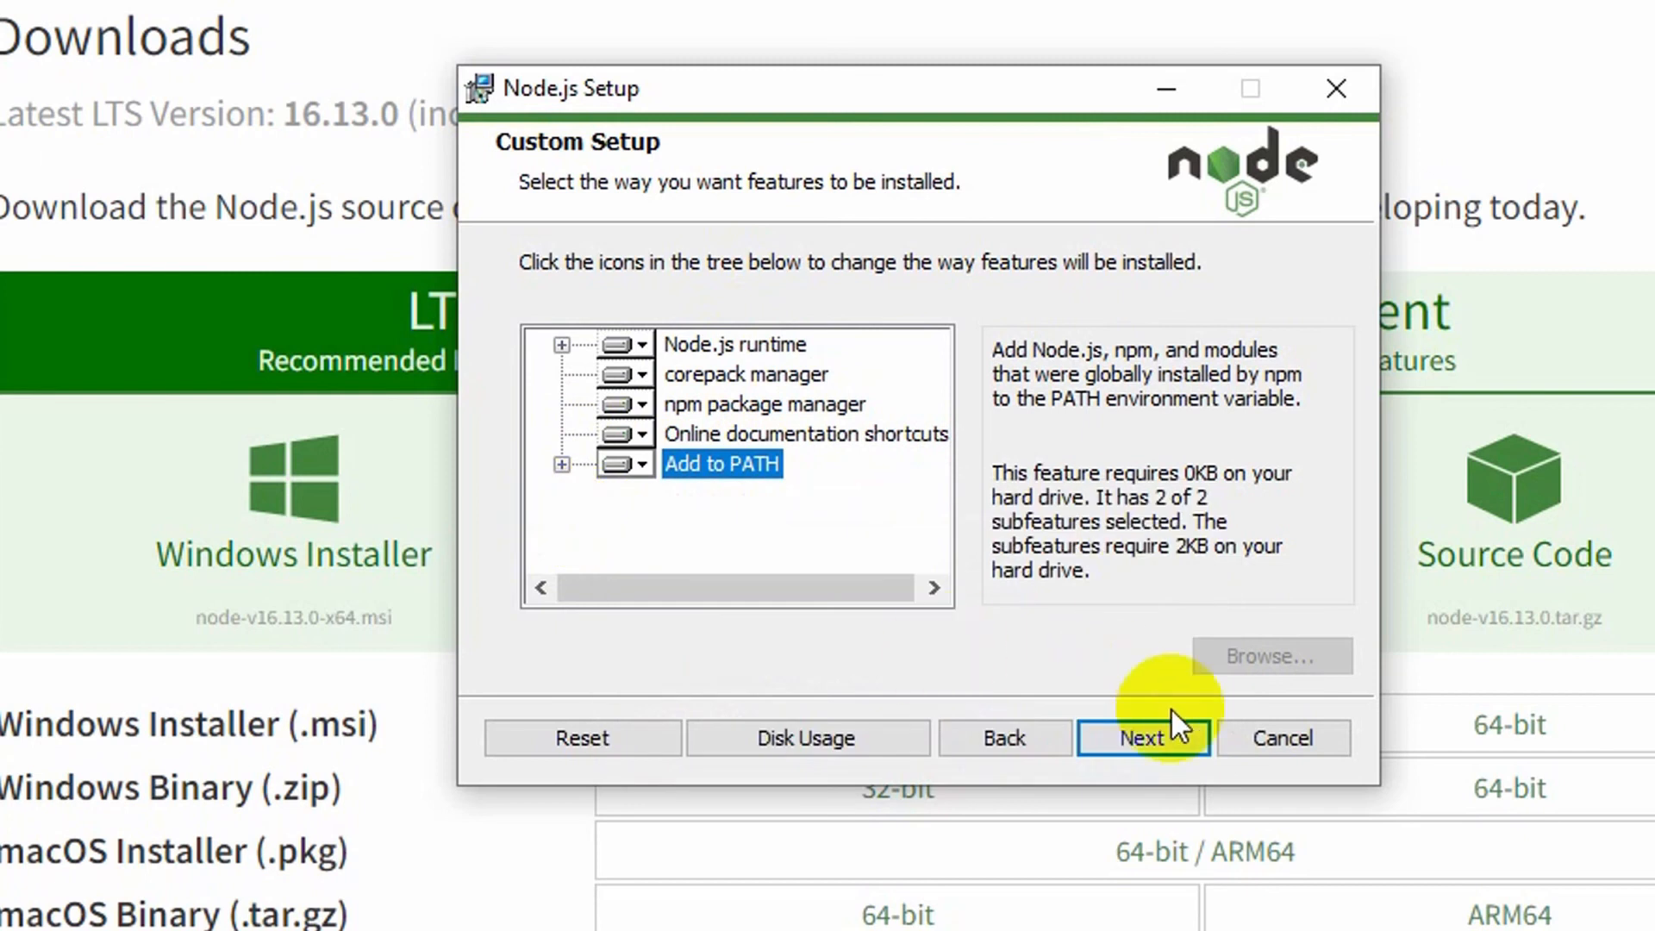
left_click(1145, 736)
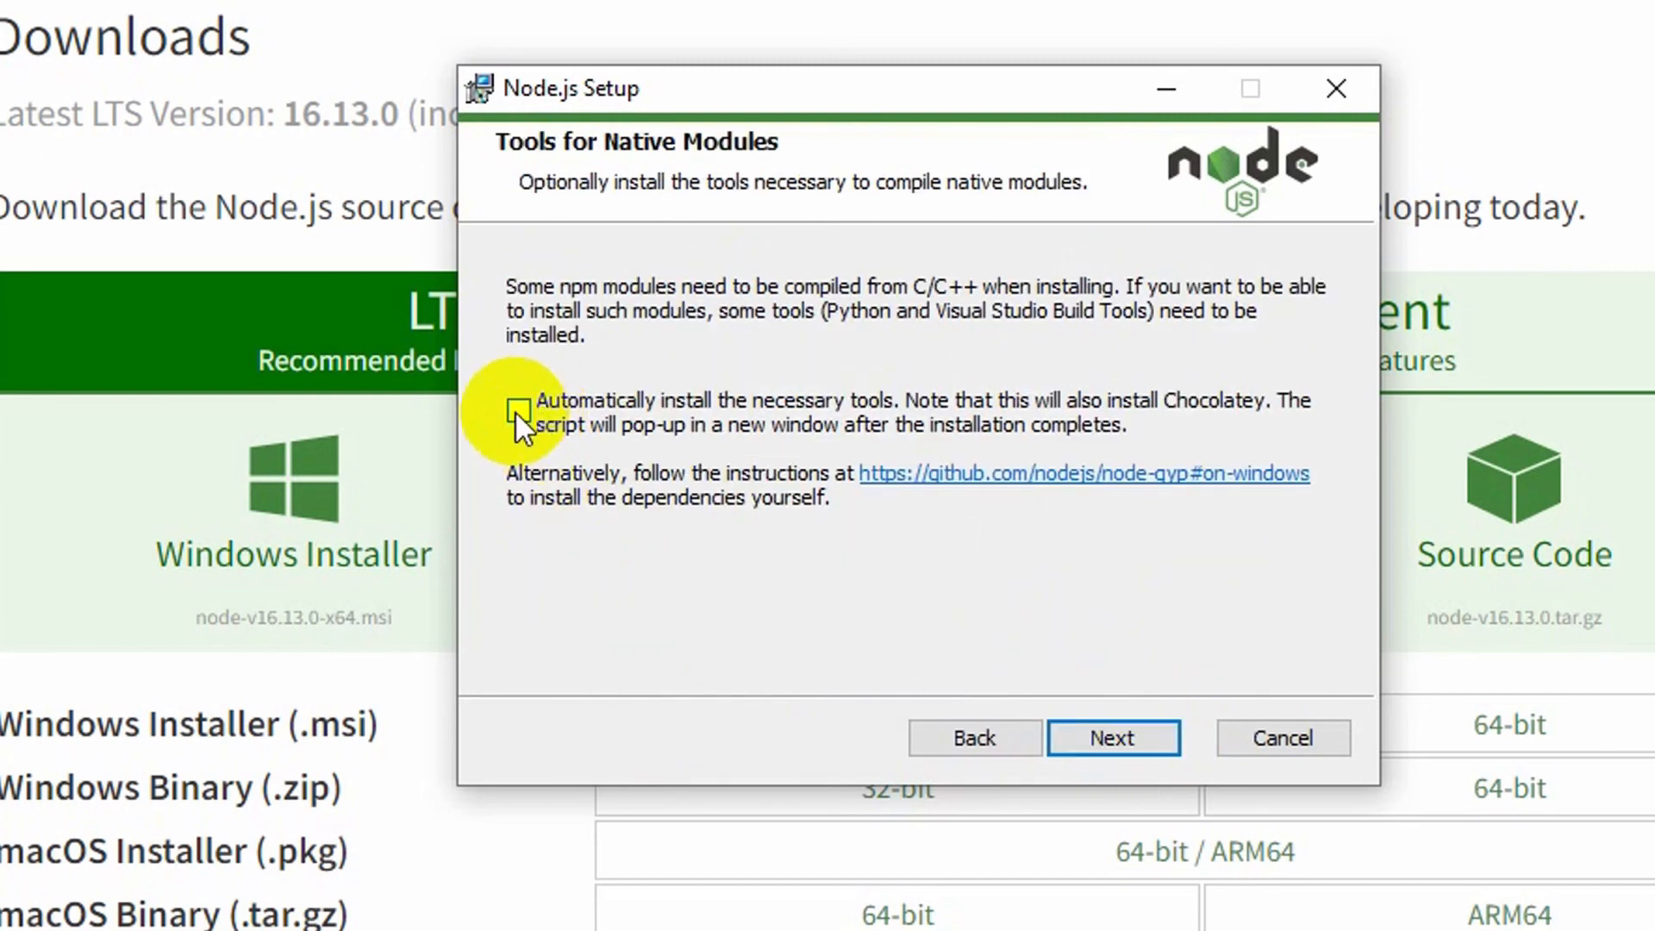
- Enable automatic installation of native-module build tools and start installing Node.js
left_click(517, 410)
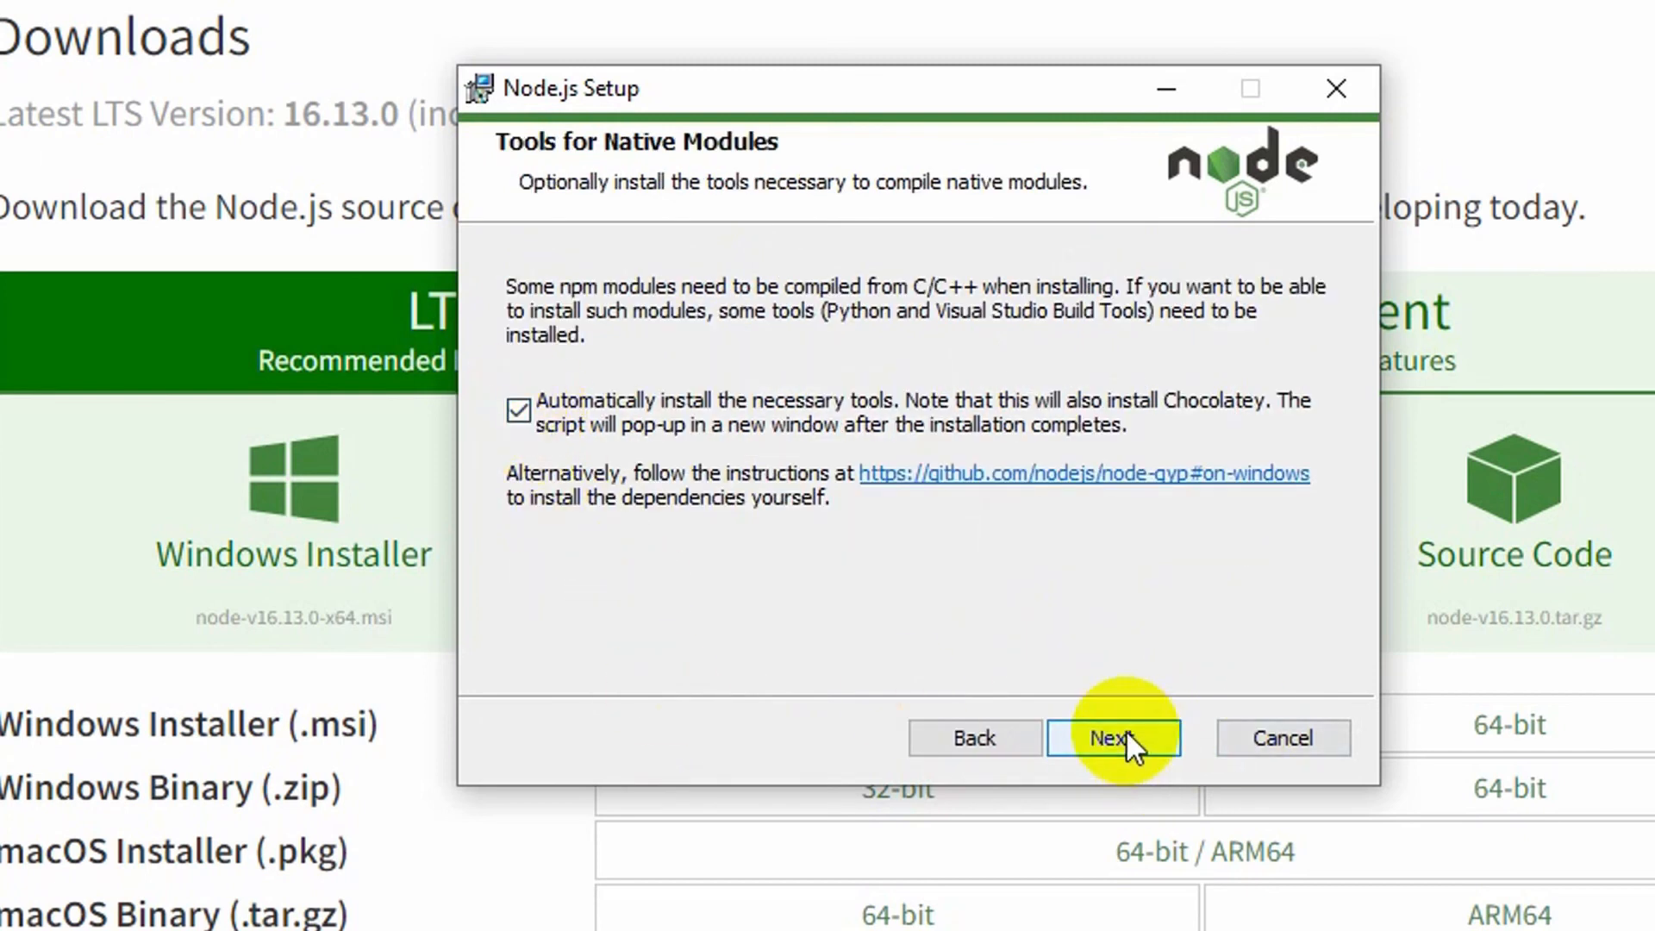
left_click(1114, 736)
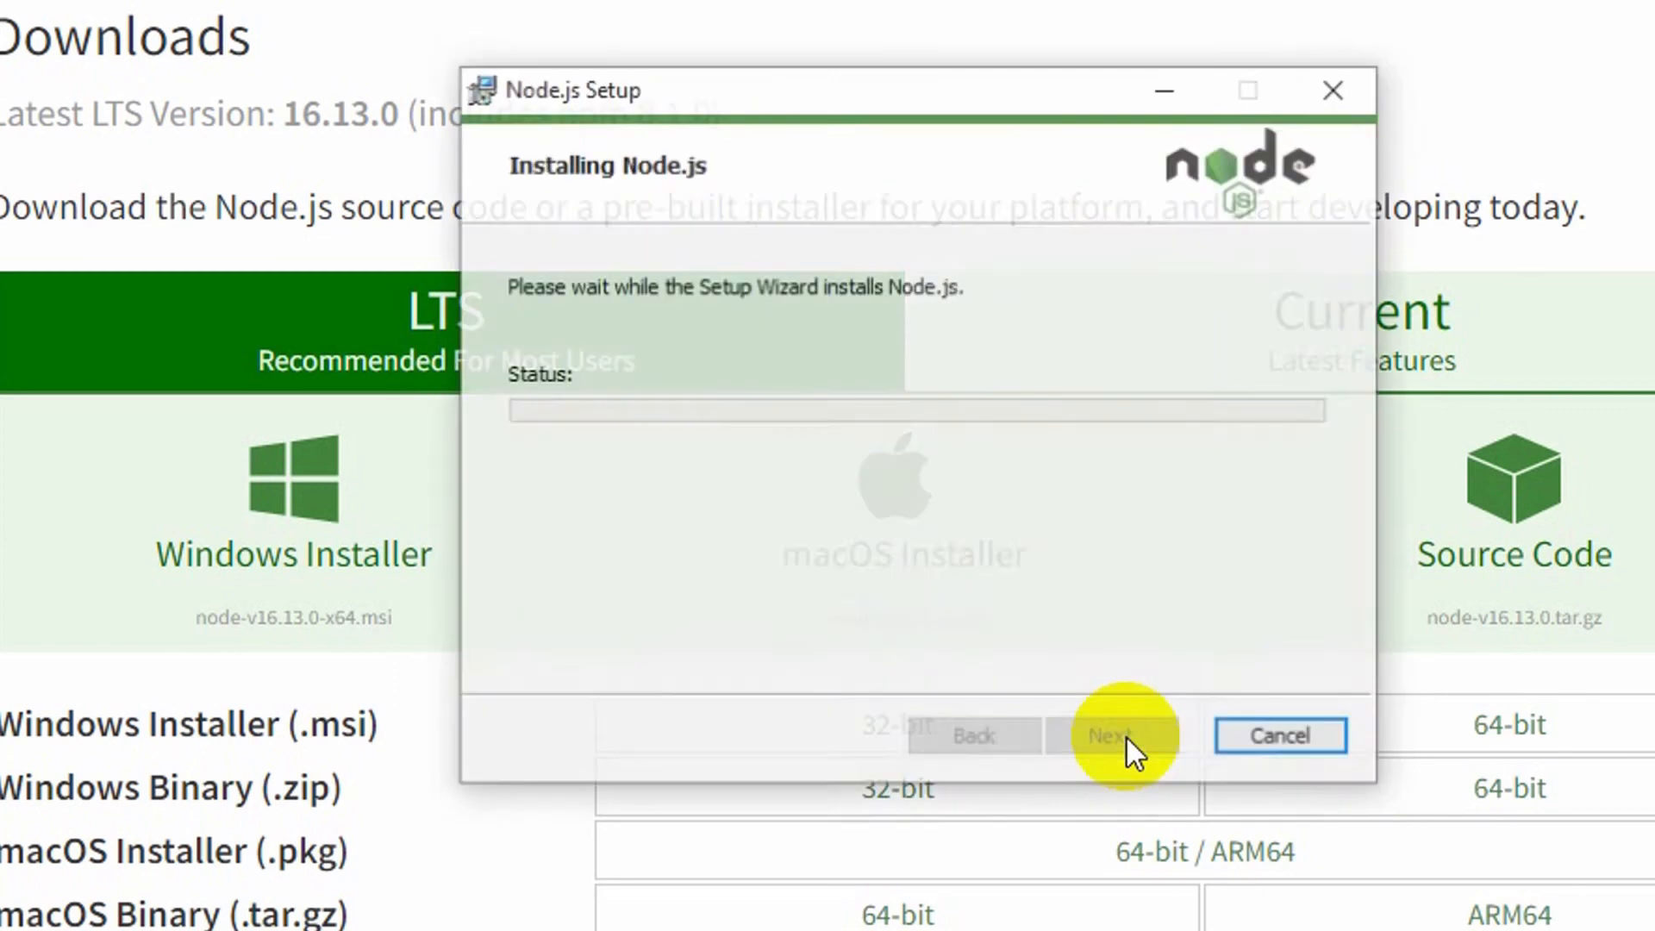
mouse_move(900, 438)
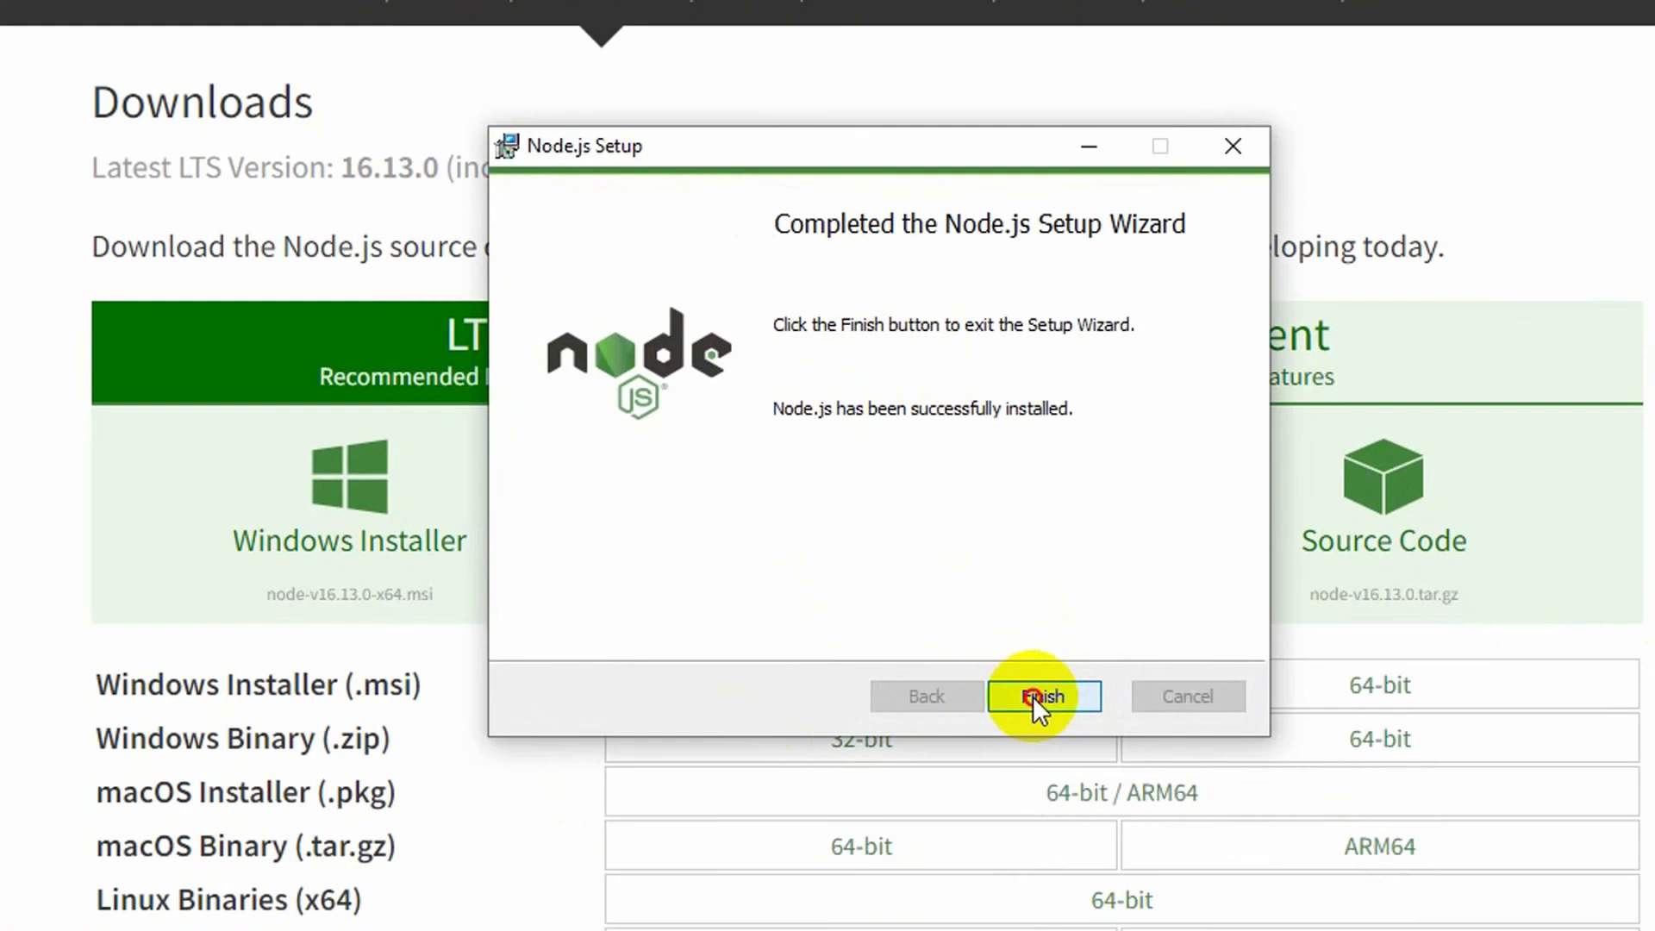
- Finish the wizard, continue past the Chocolatey licence notice, and close the additional tools script
left_click(1043, 697)
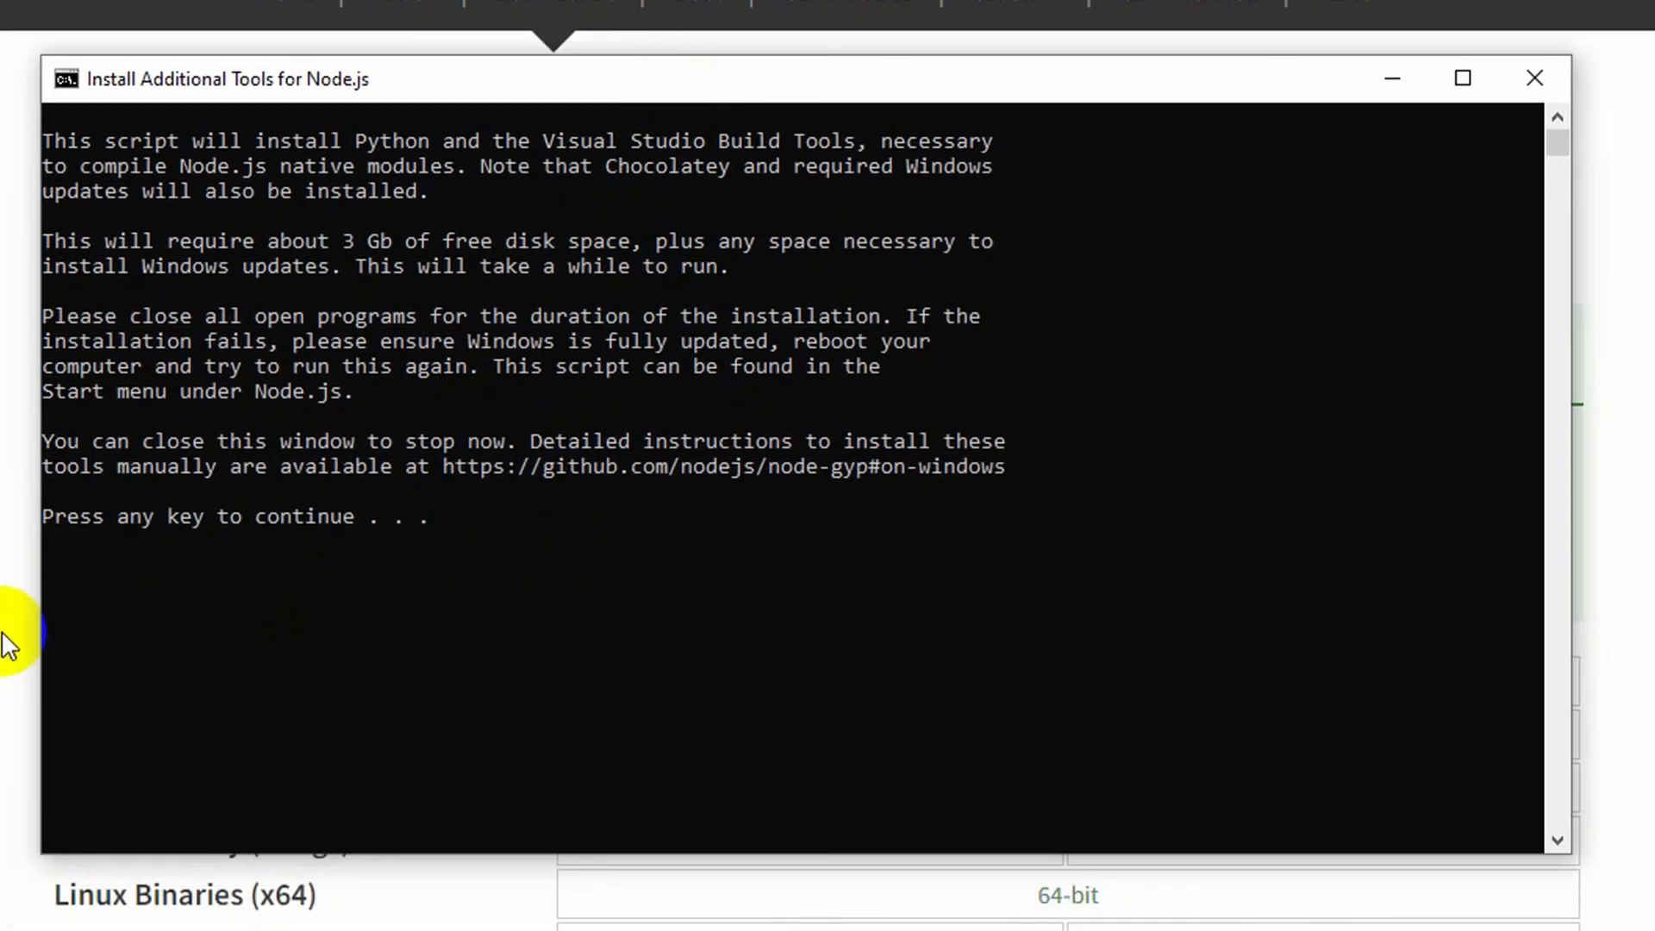
mouse_move(562, 521)
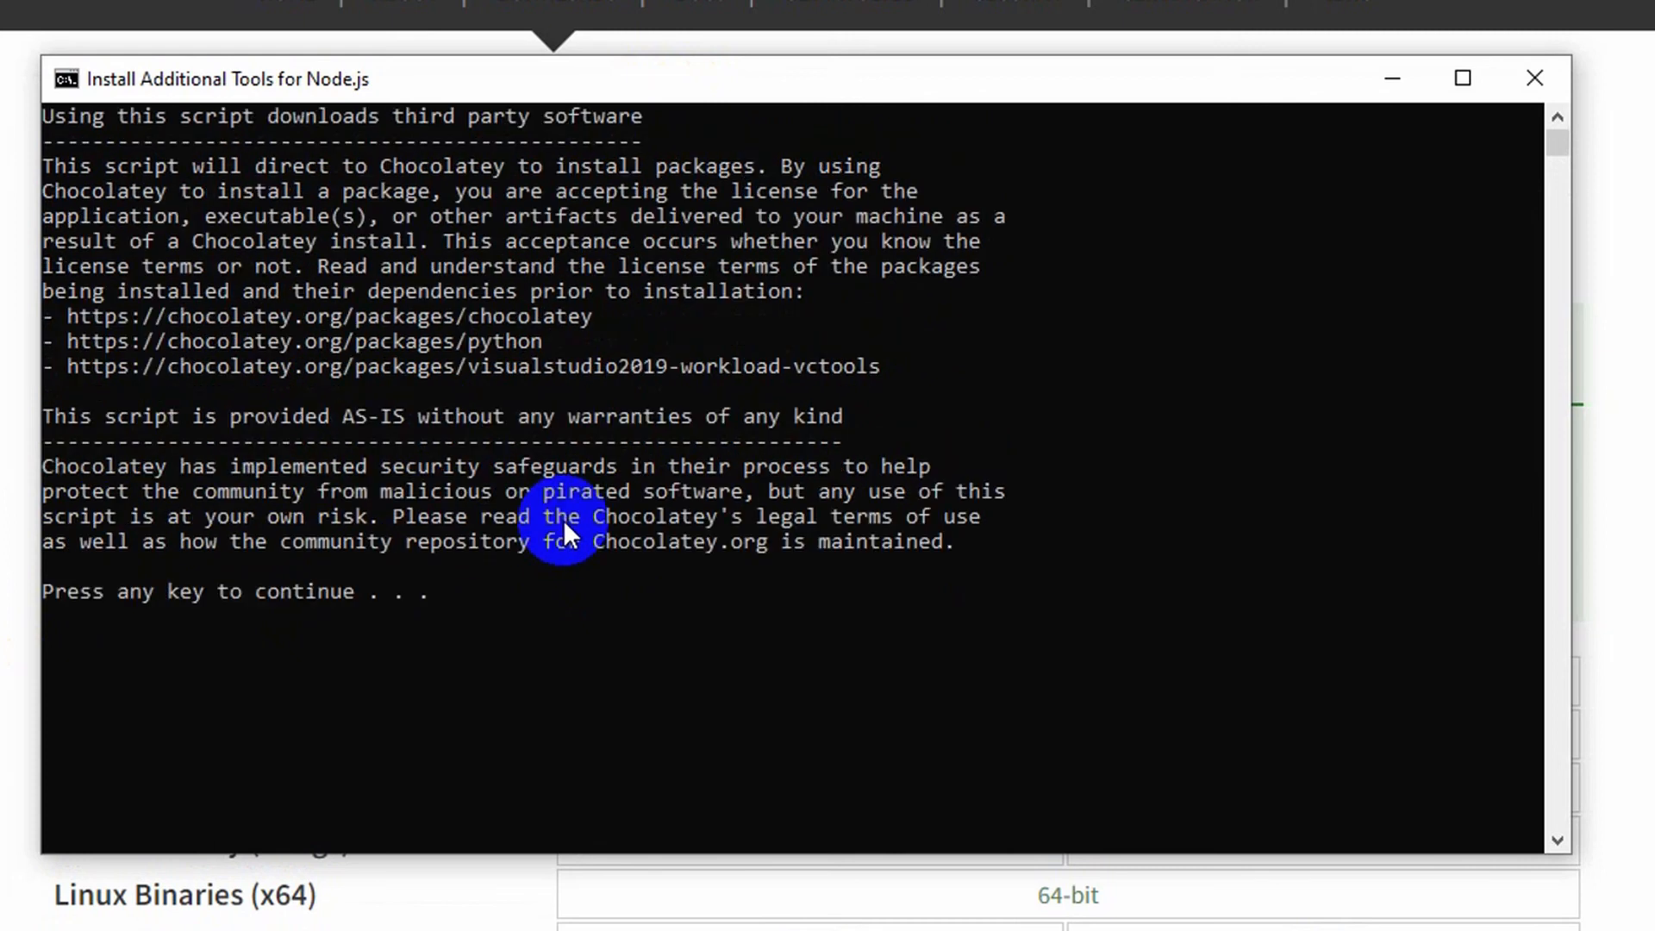
key("enter")
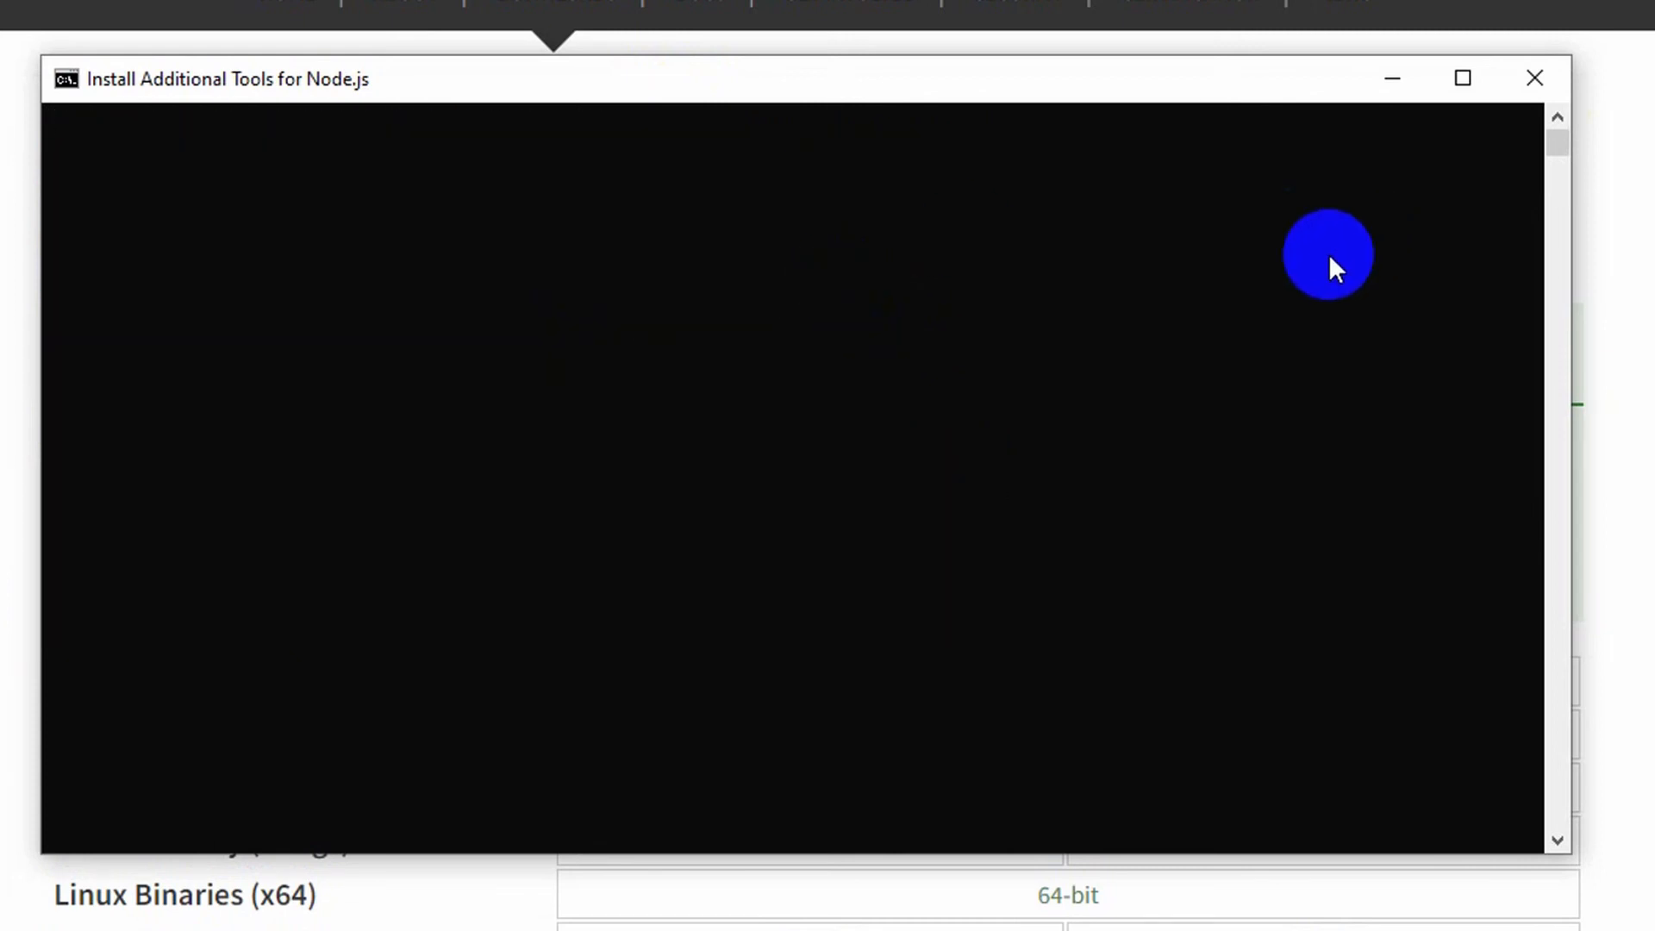
left_click(1535, 78)
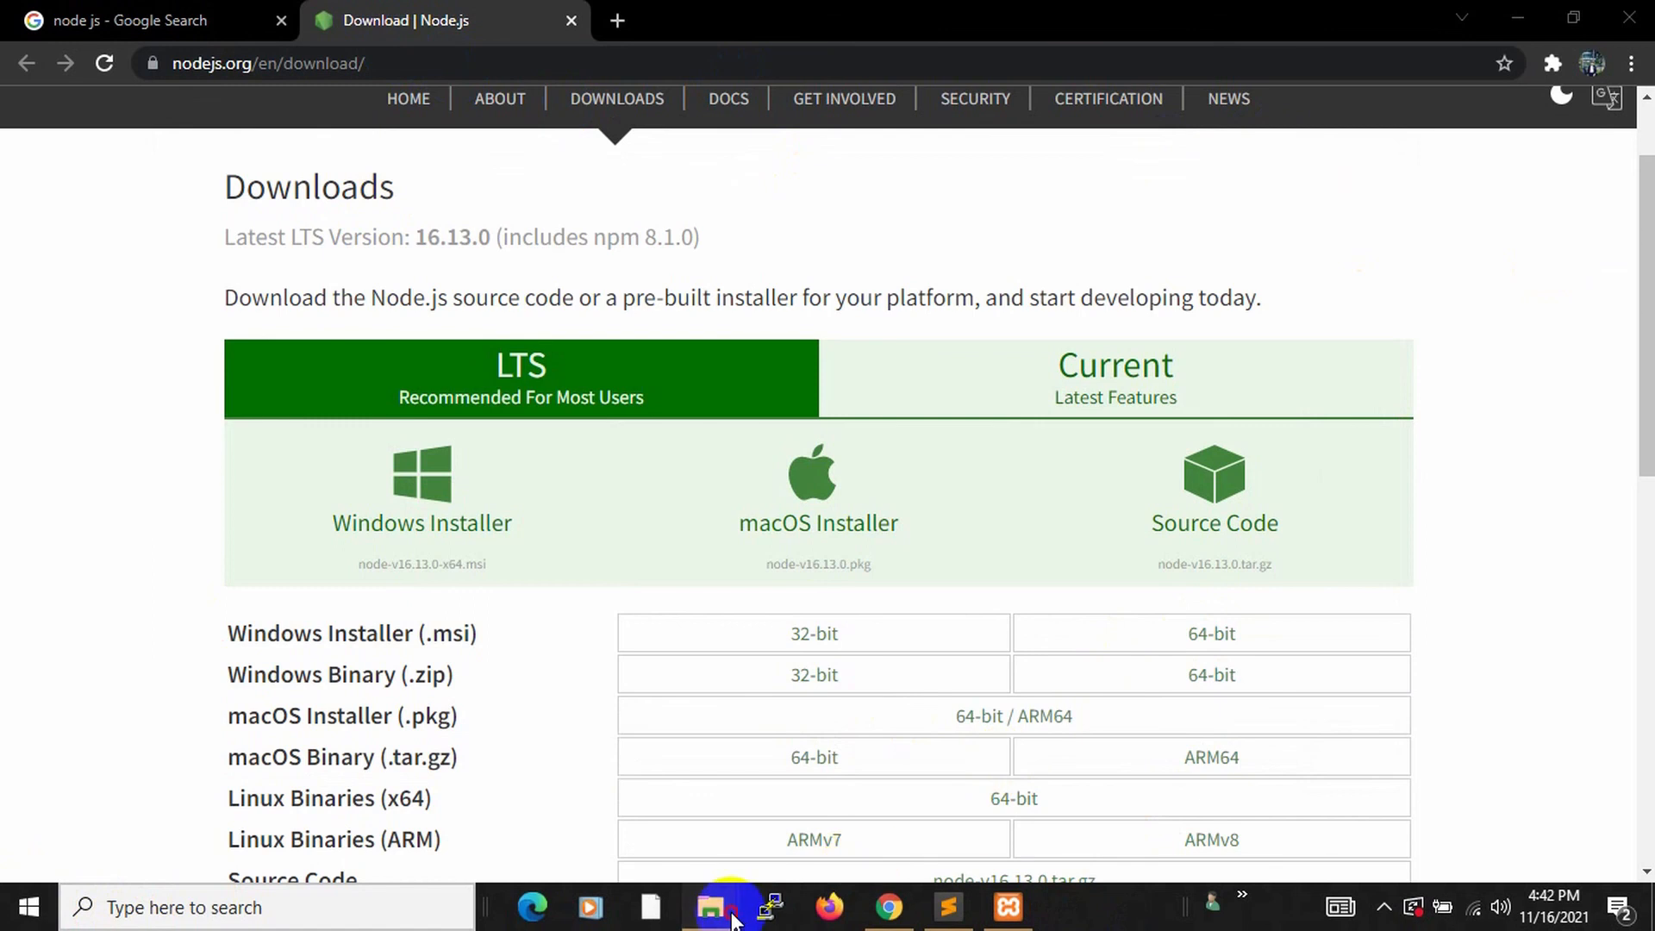
- Browse to C:\Program Files in File Explorer to see the new nodejs folder
left_click(709, 907)
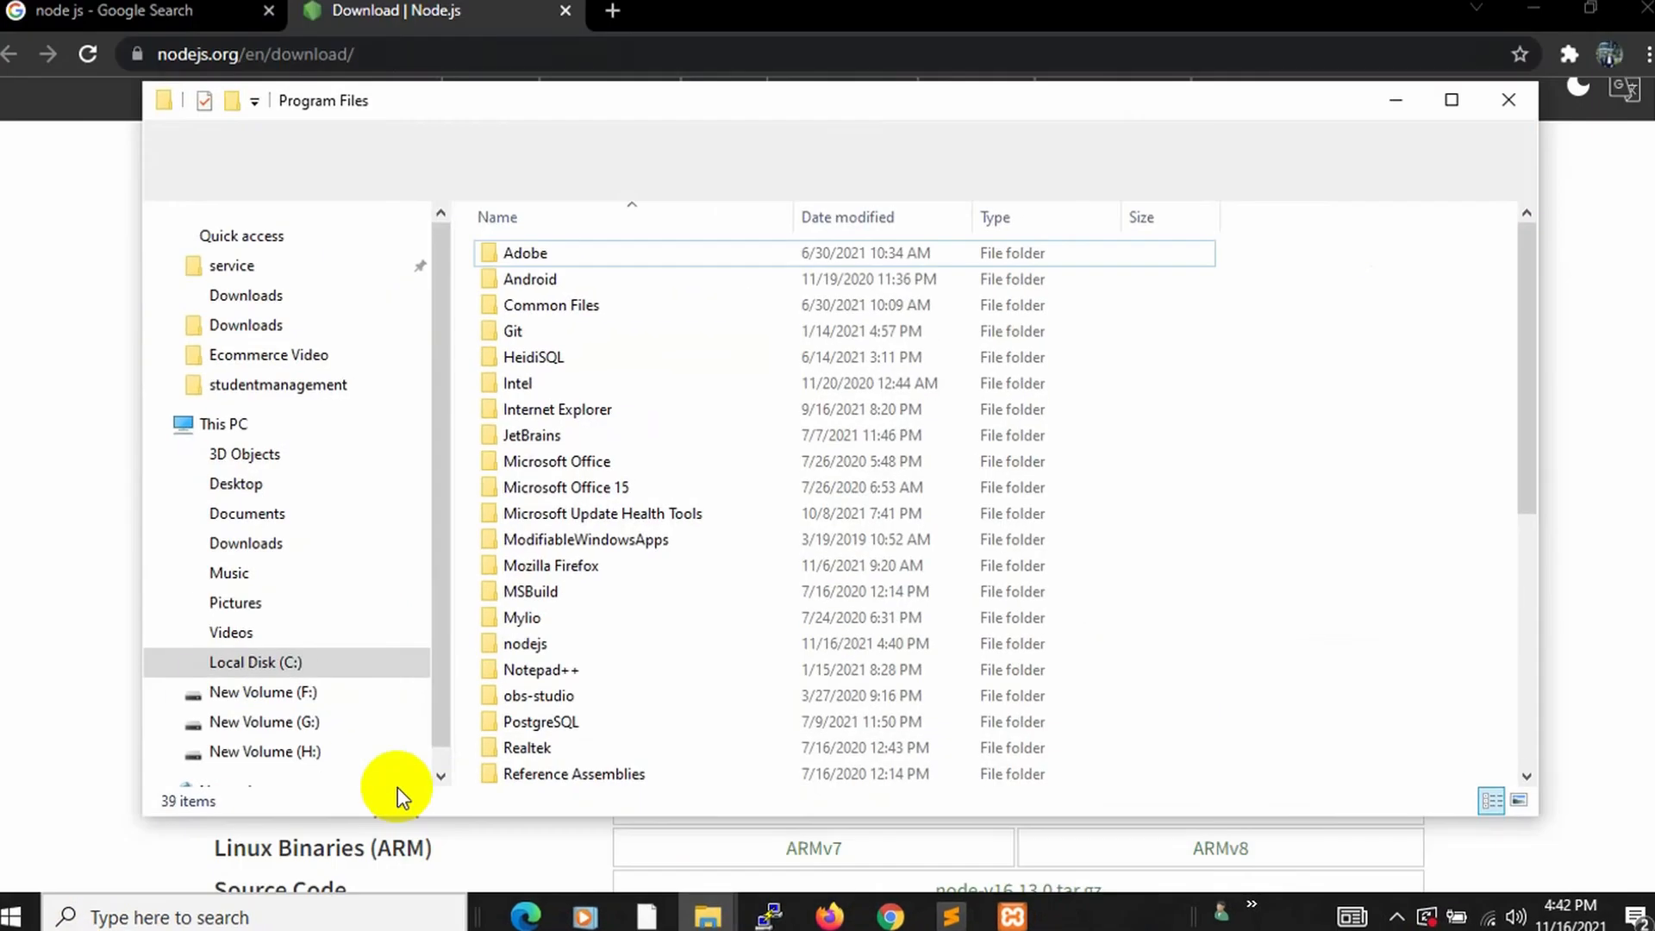
left_click(264, 722)
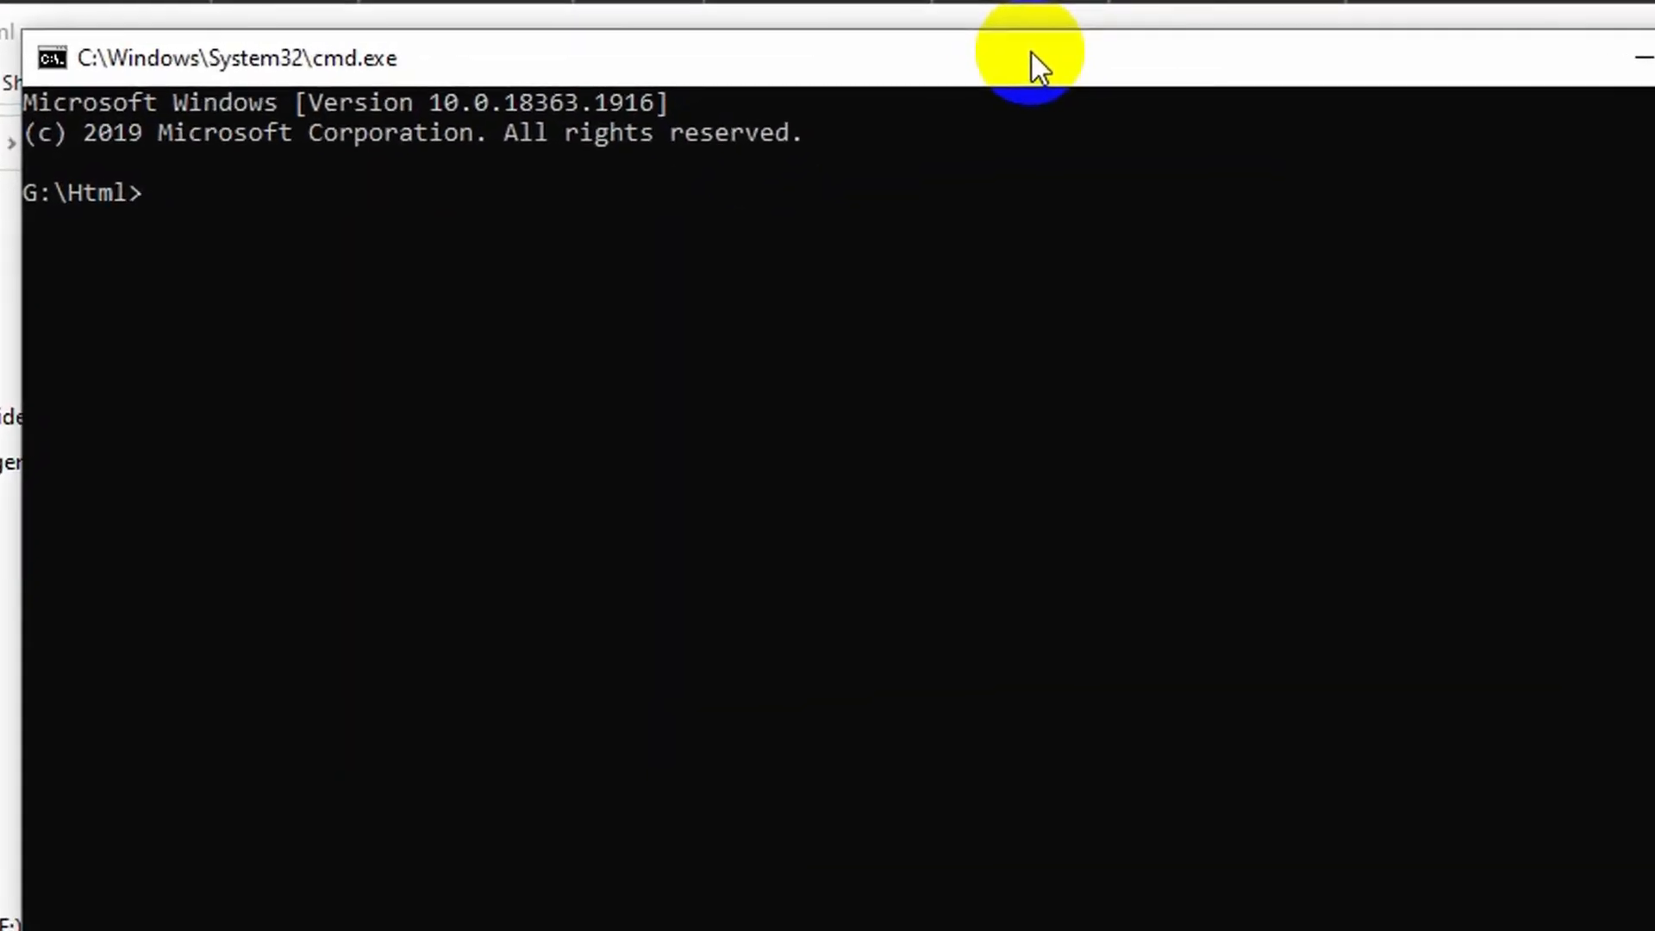
- Run node -v in Command Prompt and highlight the reported version v16.13.0
type("node")
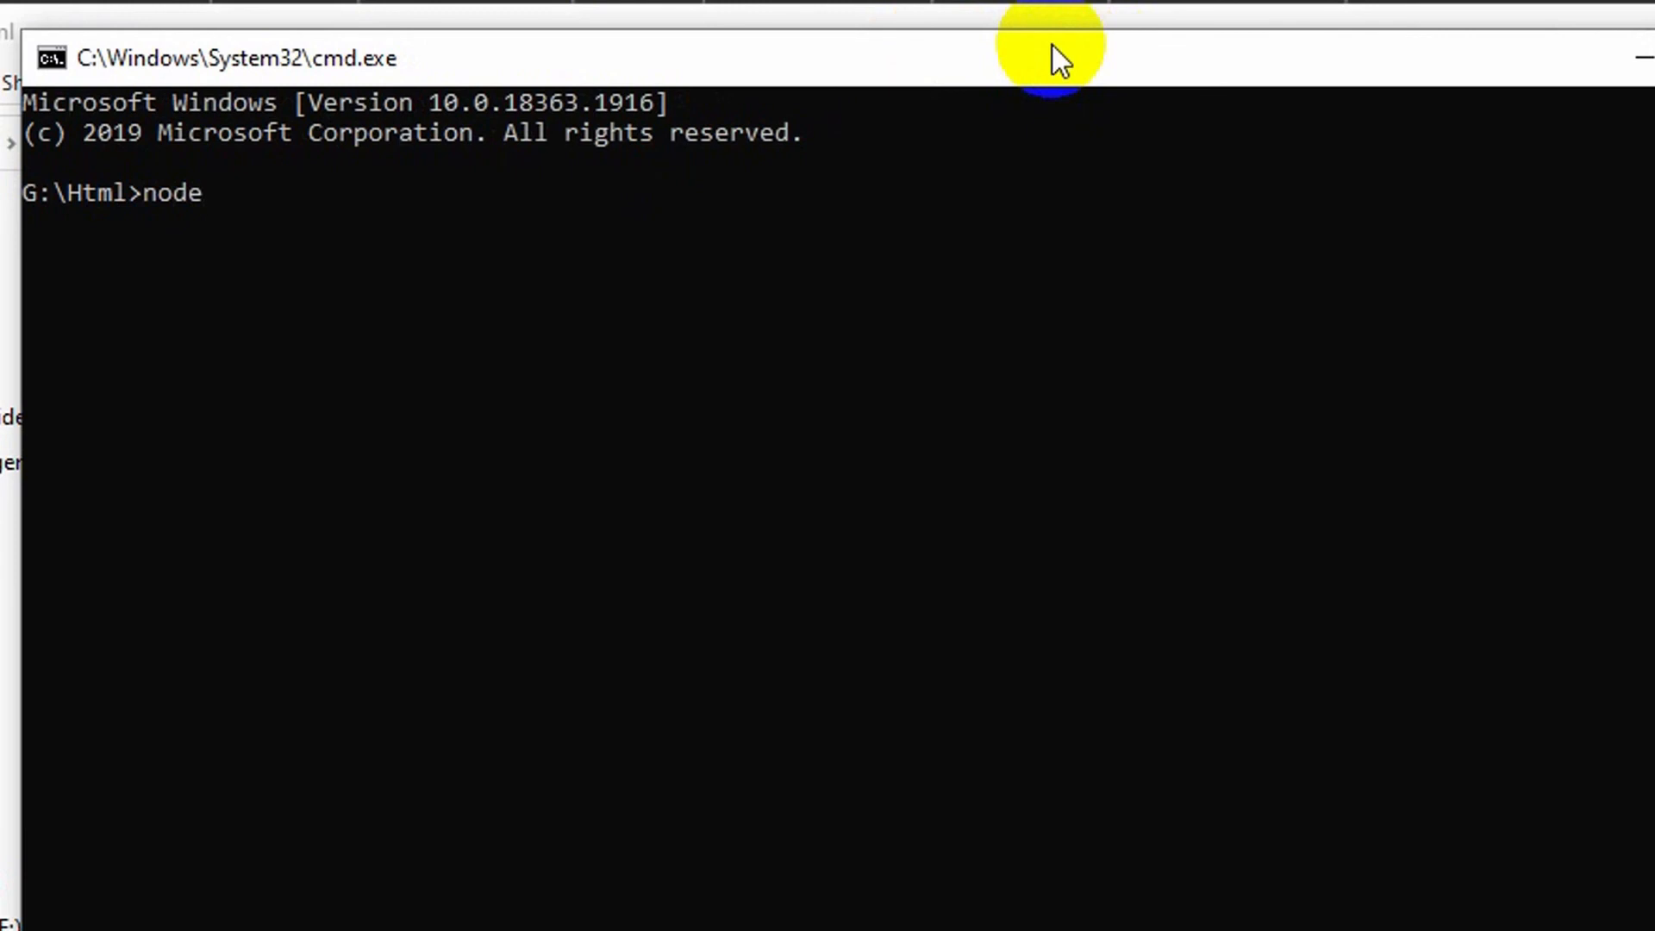
type("-v")
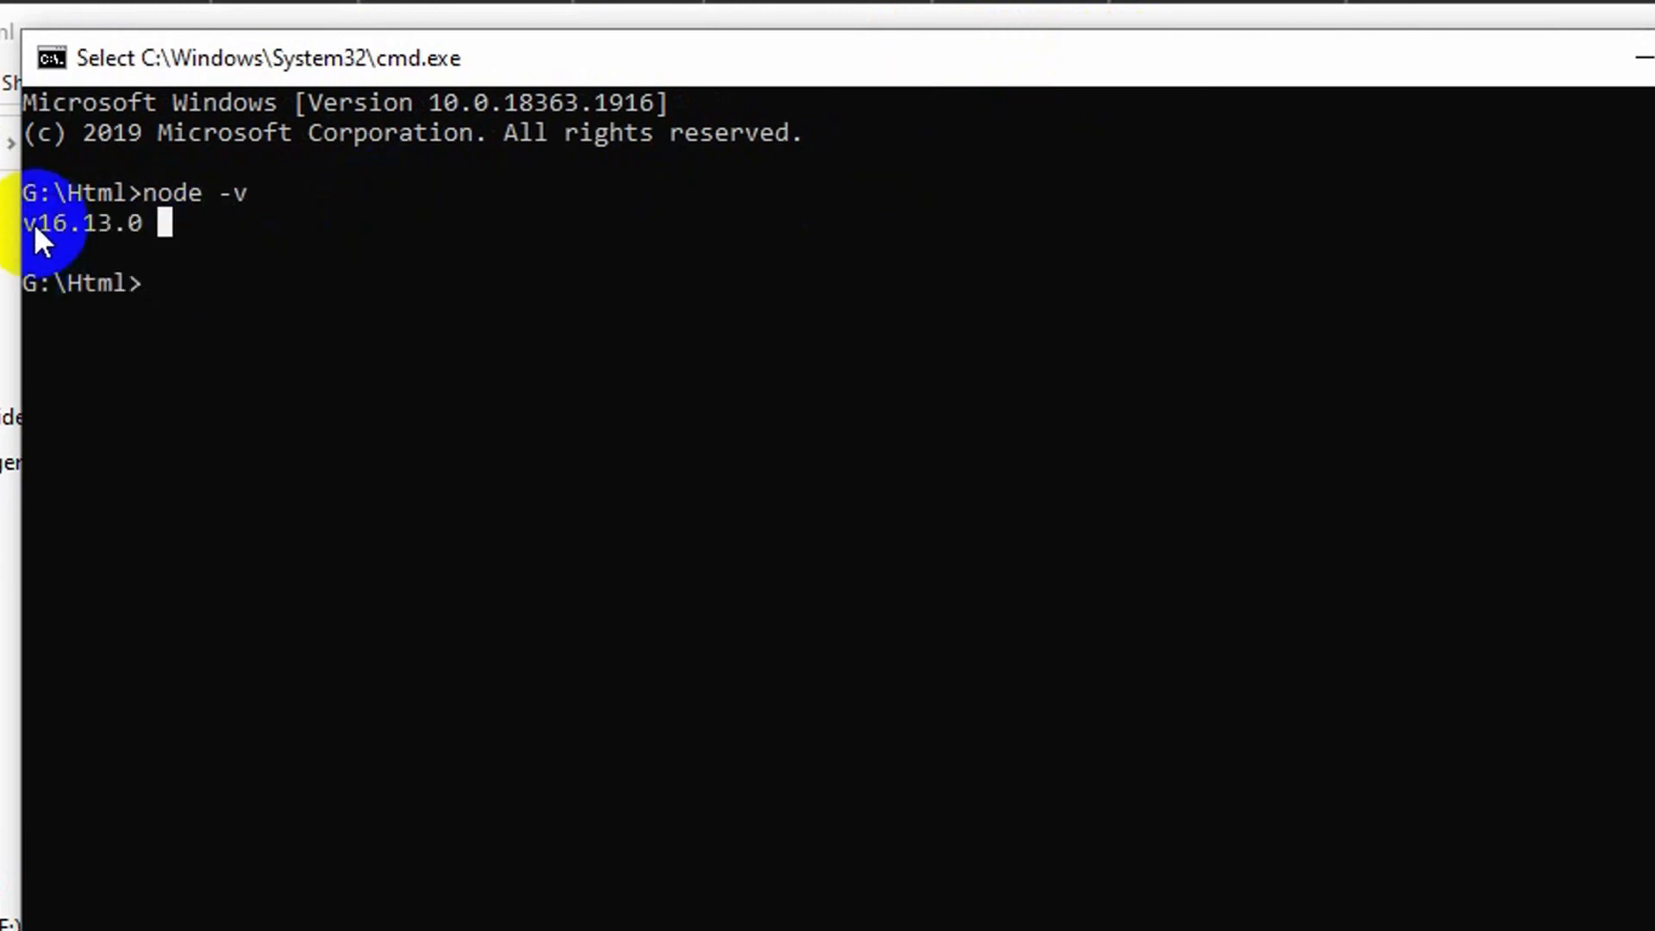
left_click_drag(26, 222, 149, 222)
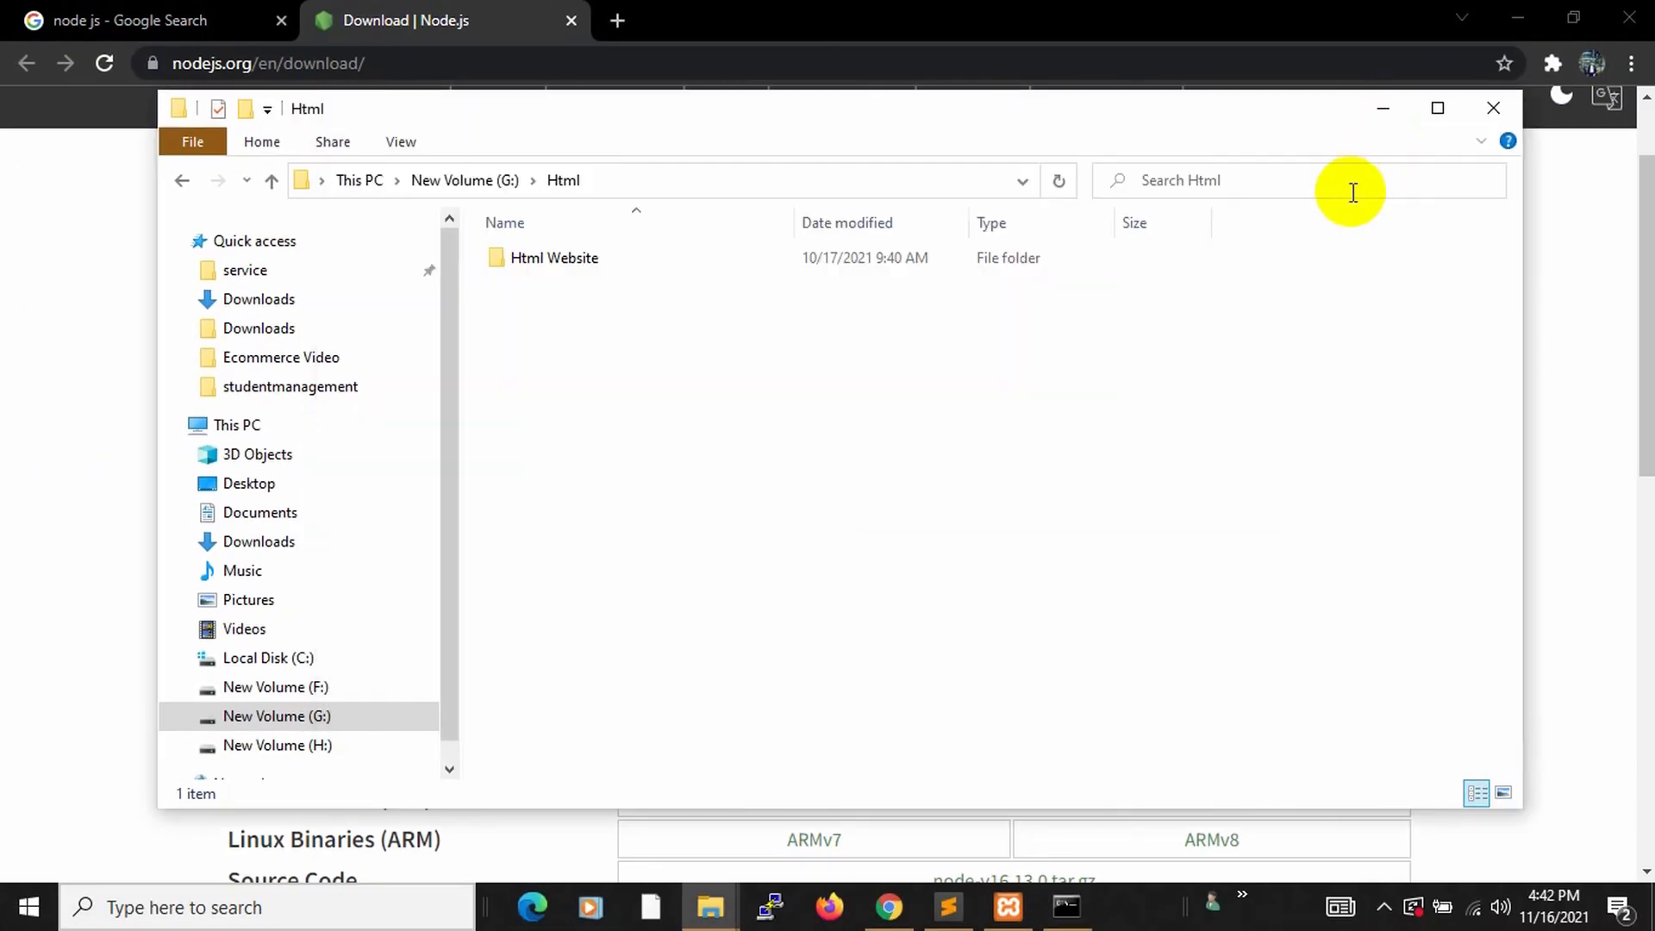
mouse_move(981, 459)
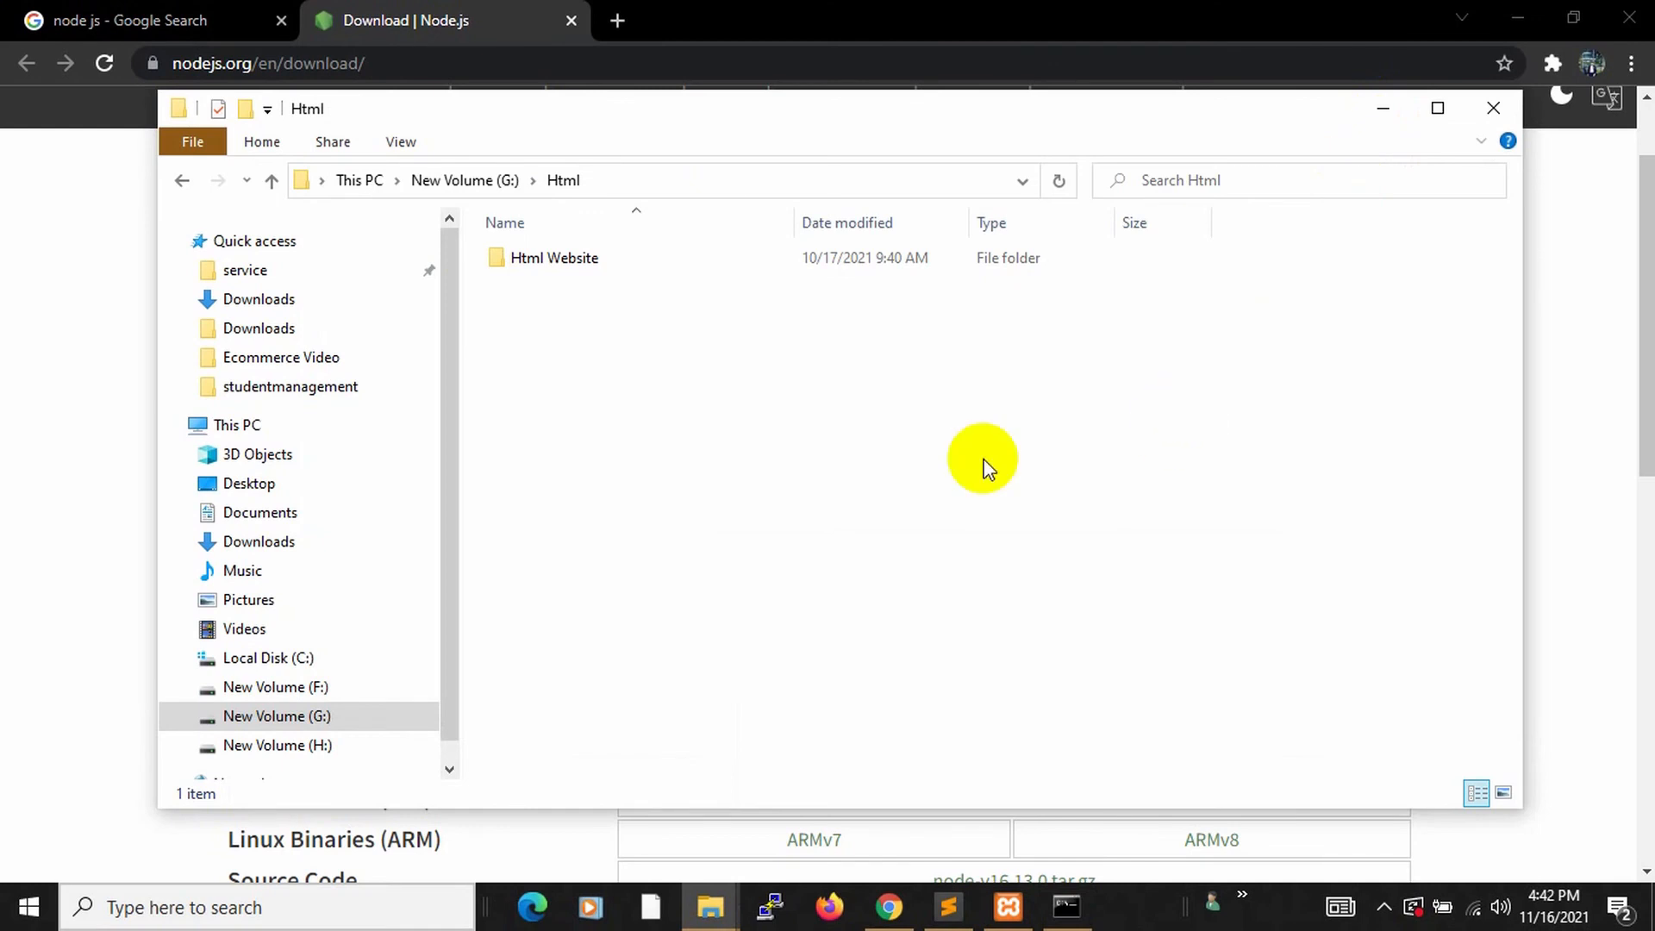
- Return to the 'node.js - Google Search' browser tab with the search results
left_click(148, 21)
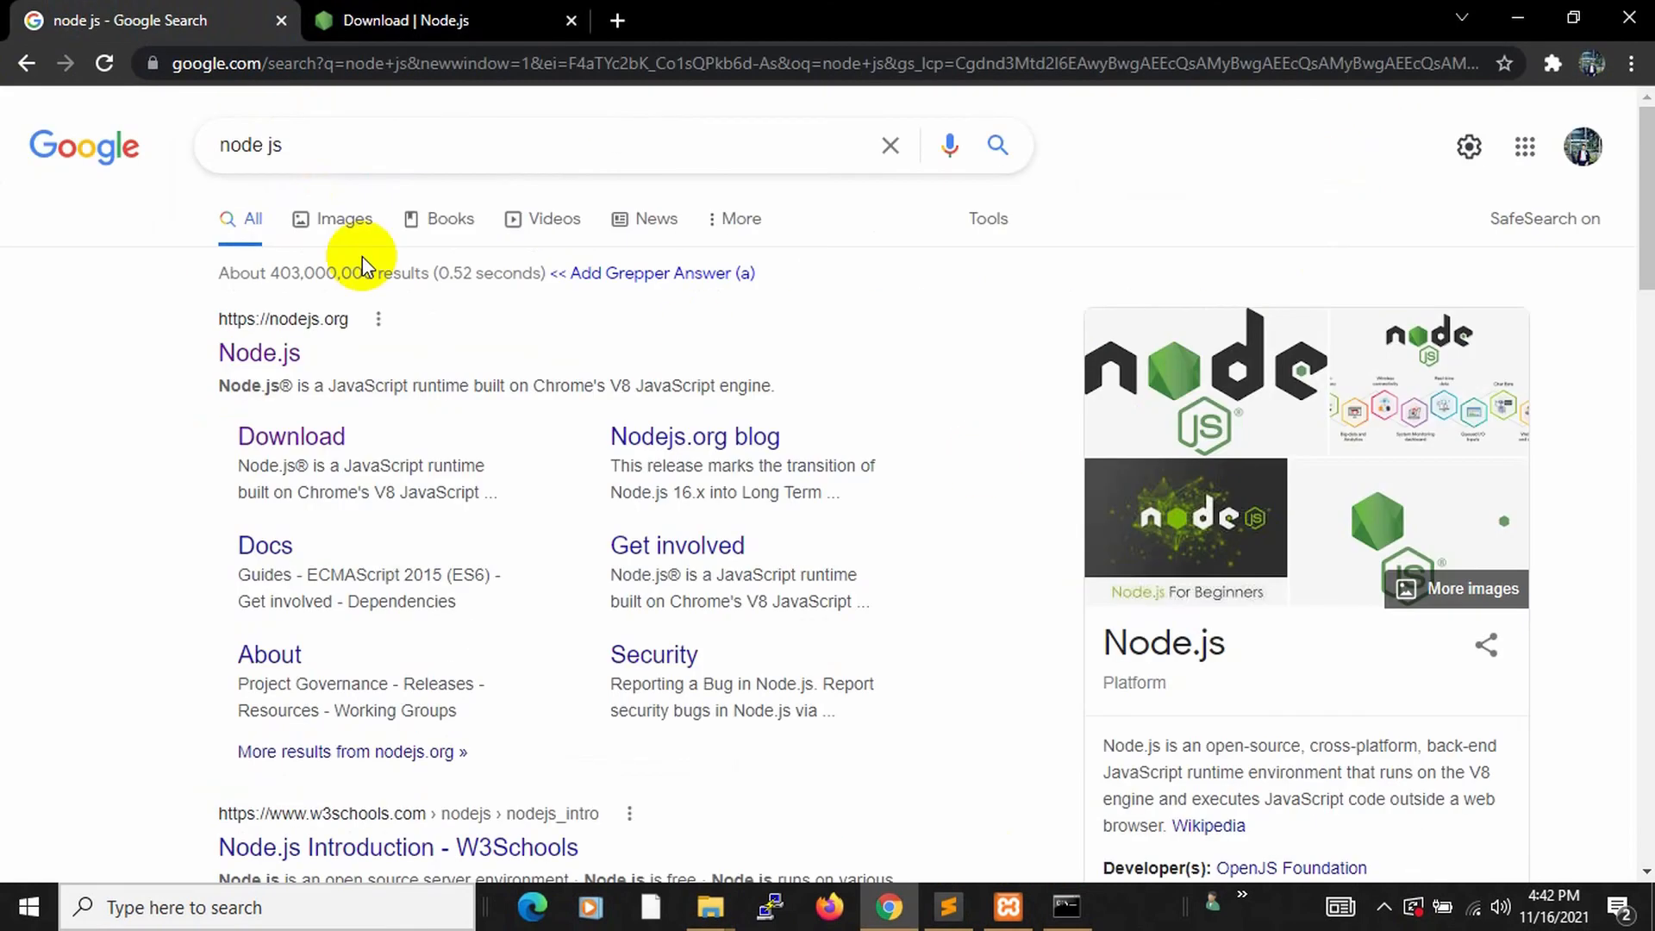